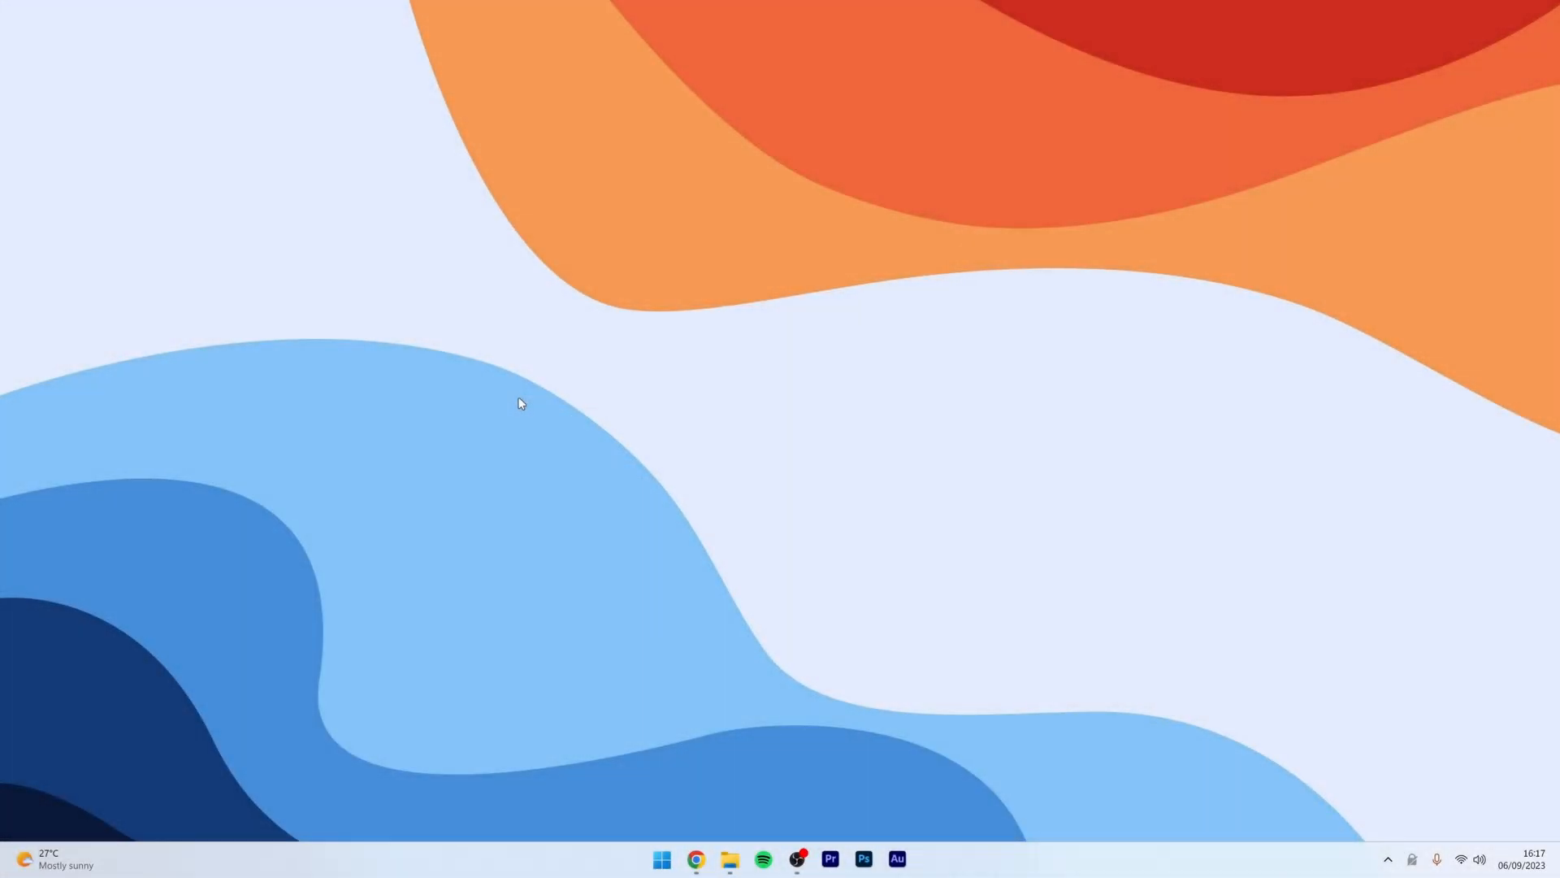
{"action": "mouse_move", "coordinate": [522, 415]}
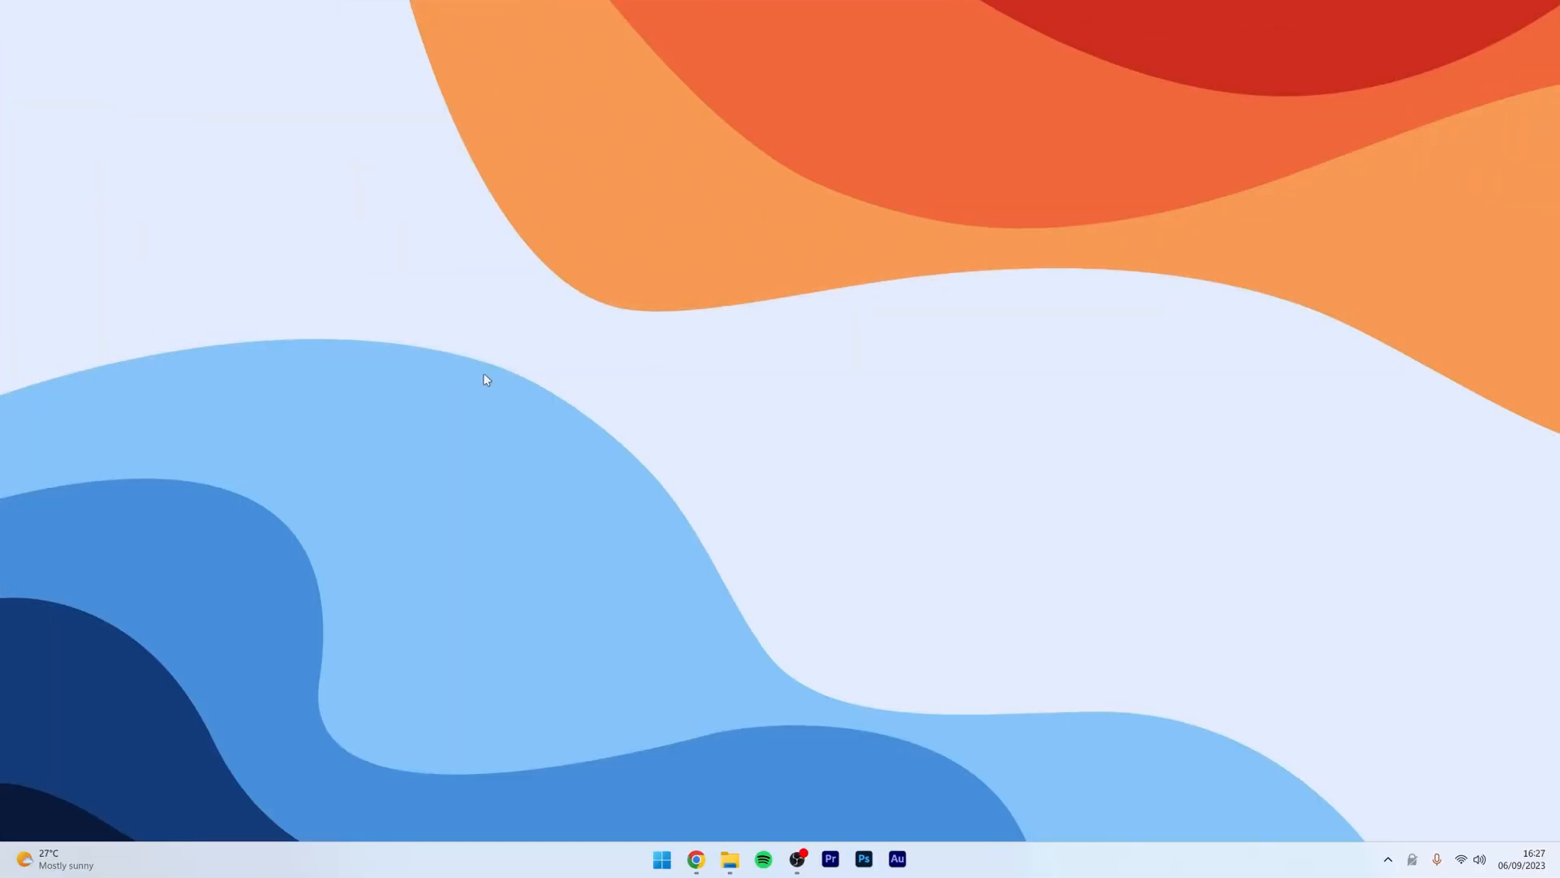
{"action": "mouse_move", "coordinate": [520, 388]}
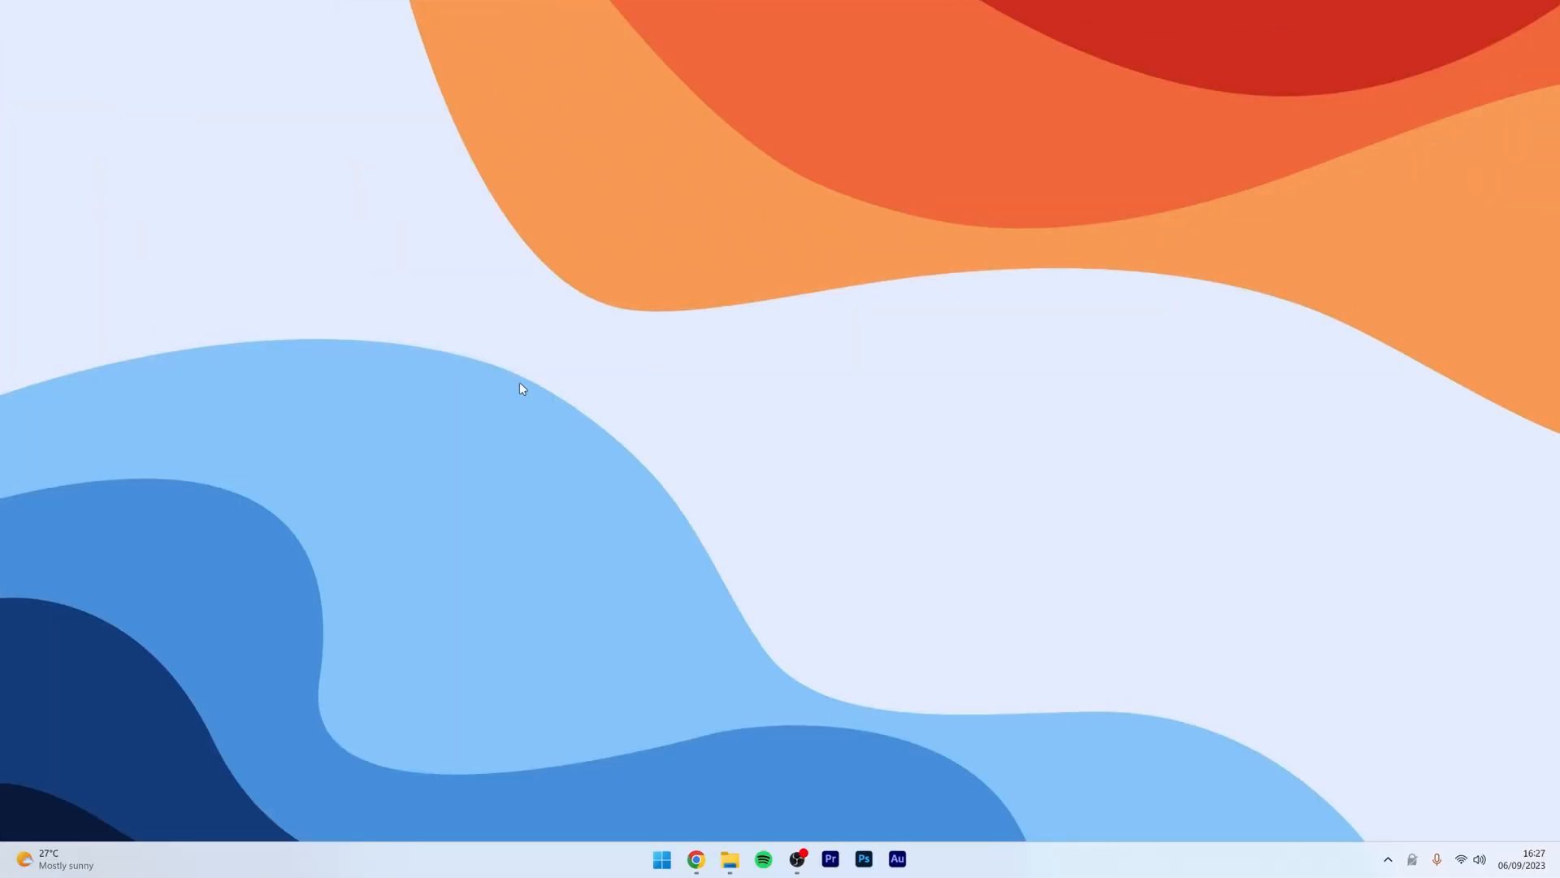
- View the NordVPN site in Chrome, then return to the Private Internet Access homepage
{"action": "left_click", "coordinate": [694, 858]}
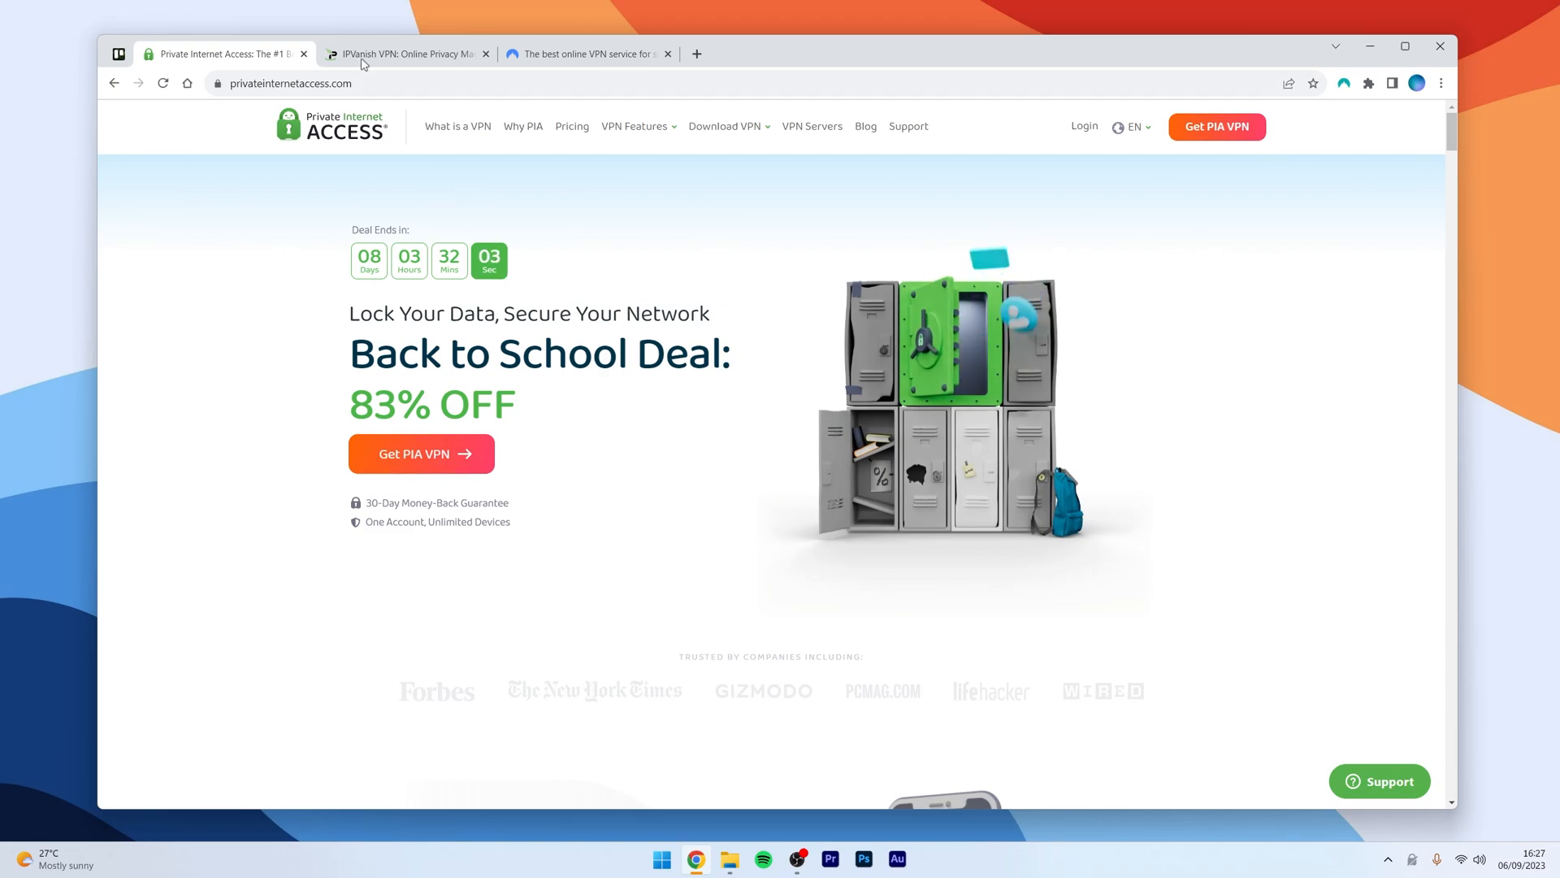
{"action": "left_click", "coordinate": [582, 54]}
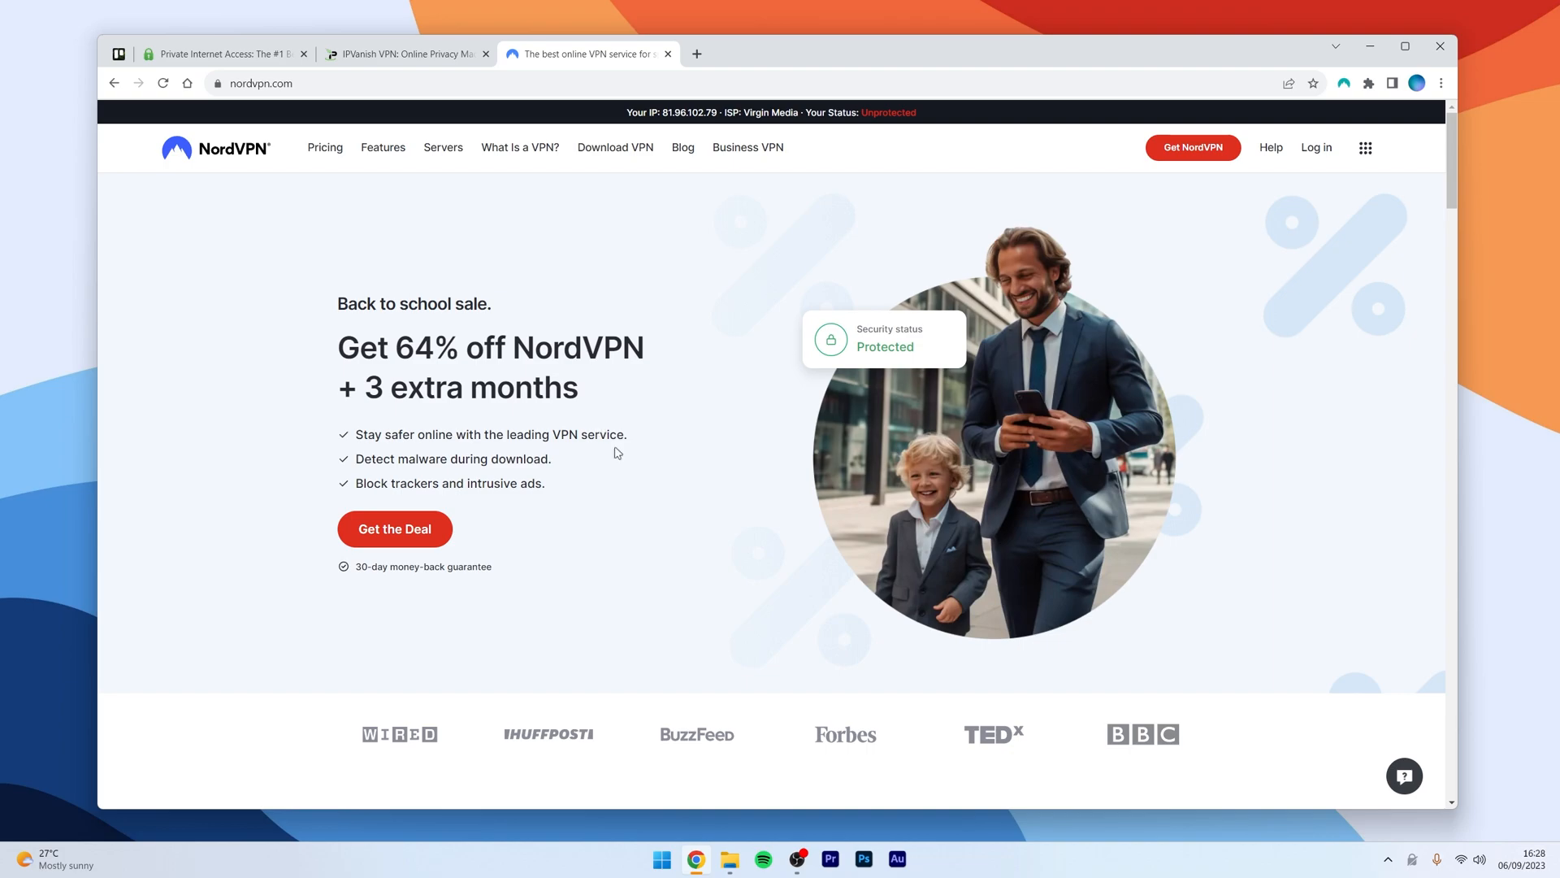
{"action": "left_click", "coordinate": [227, 55]}
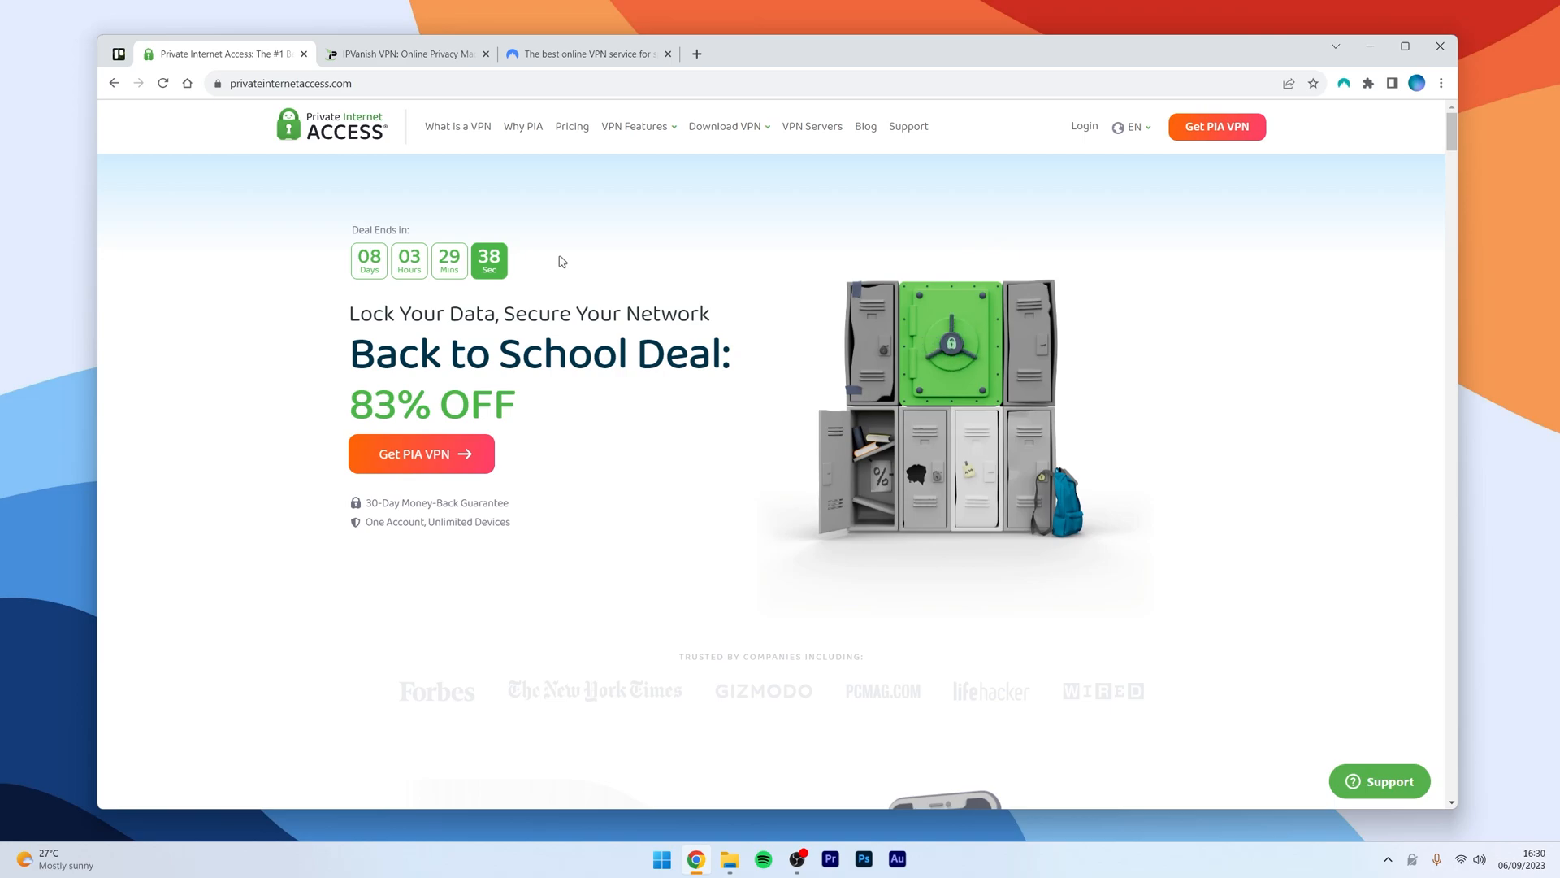
{"action": "mouse_move", "coordinate": [461, 231]}
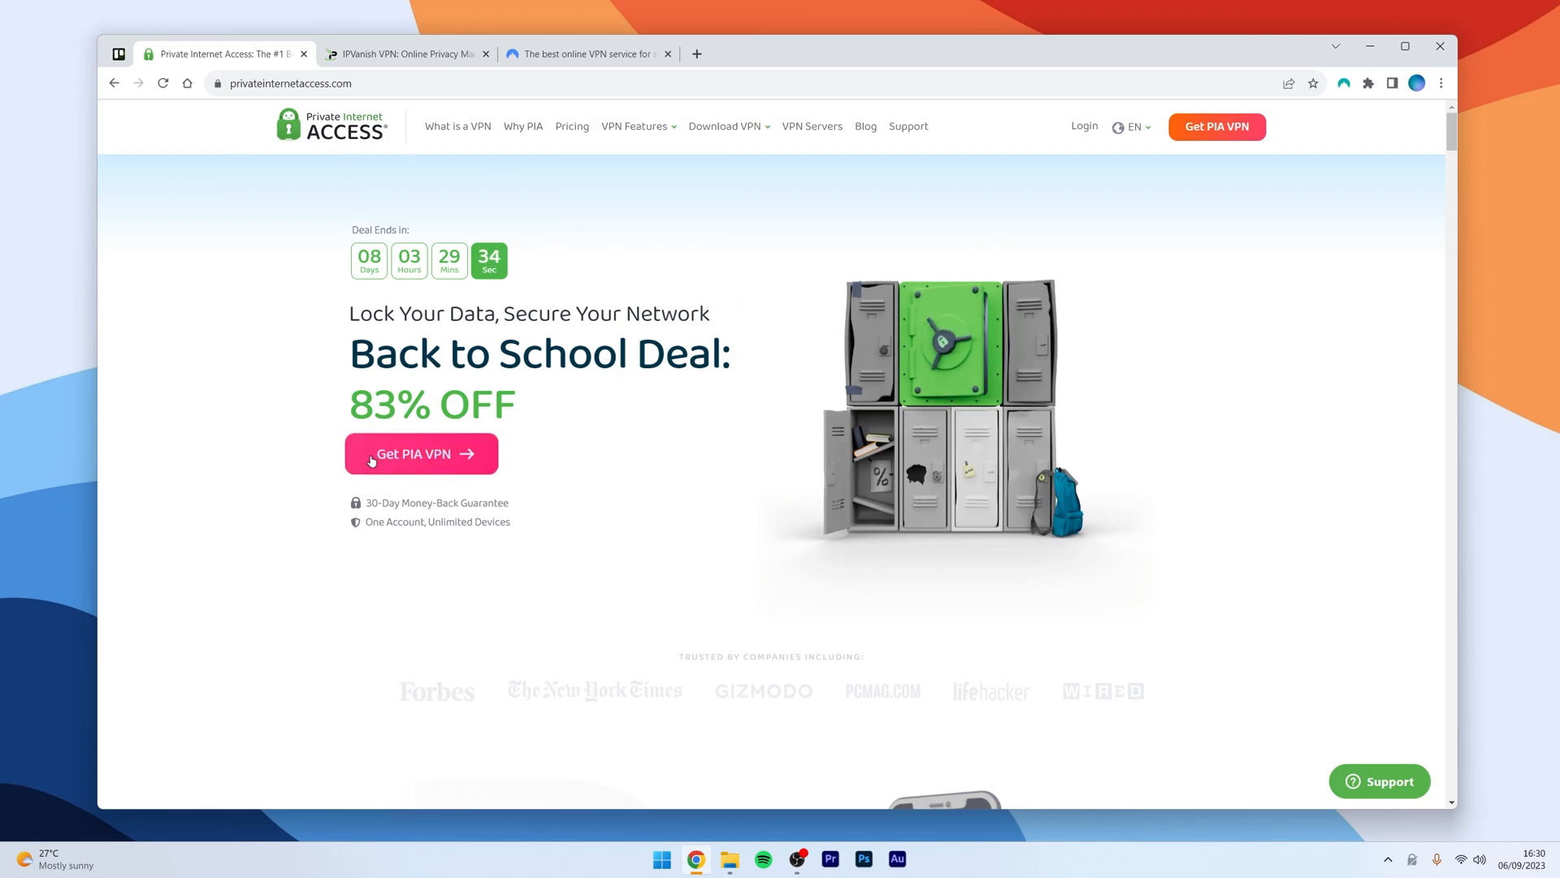
{"action": "left_click", "coordinate": [421, 454]}
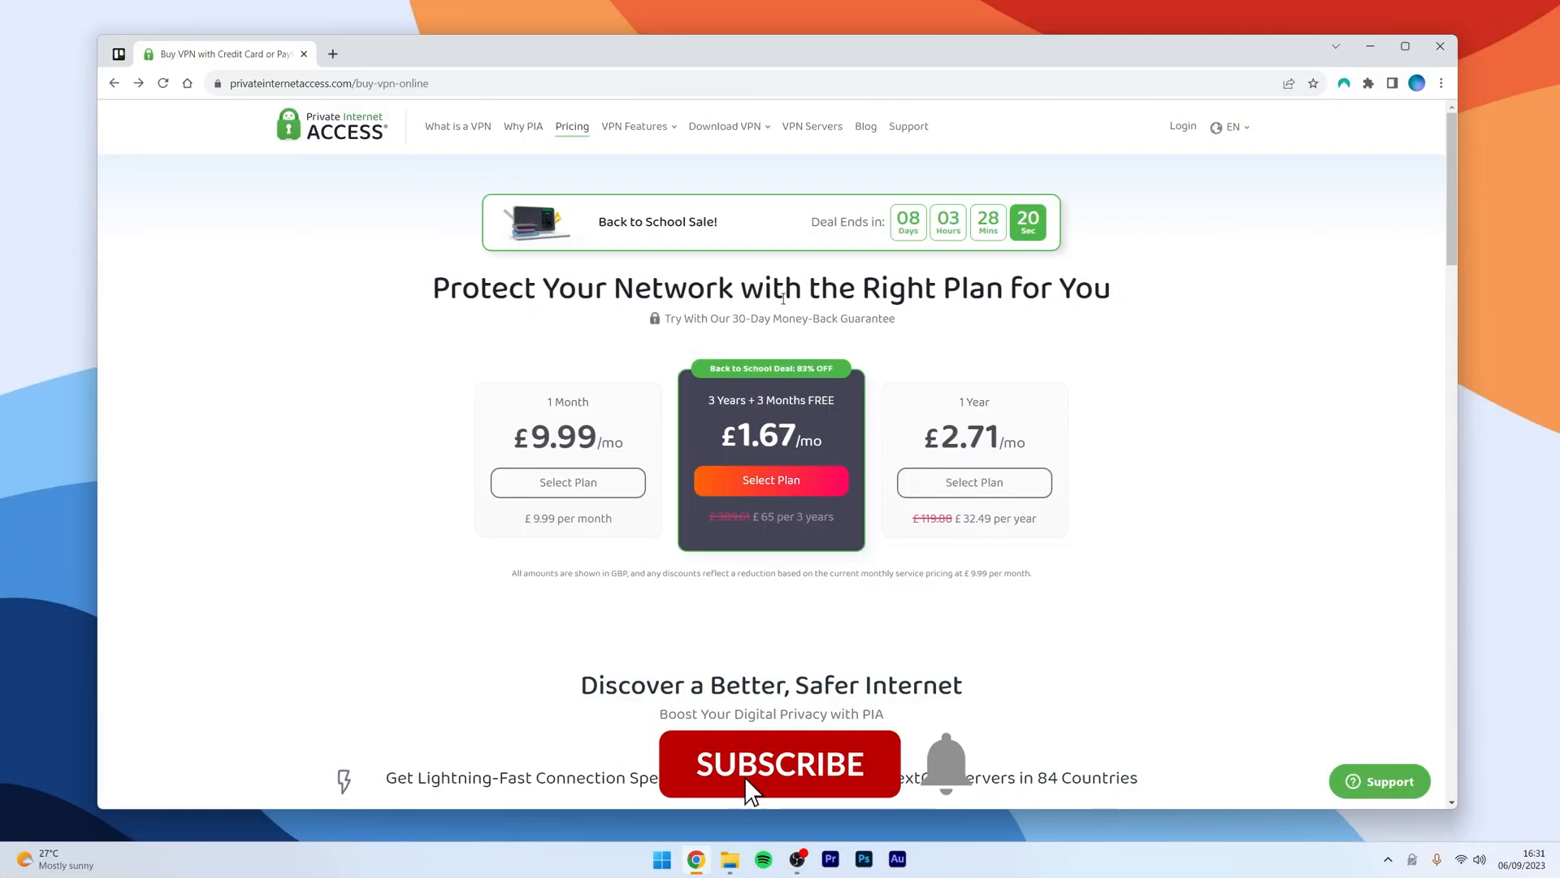
{"action": "left_click", "coordinate": [779, 764]}
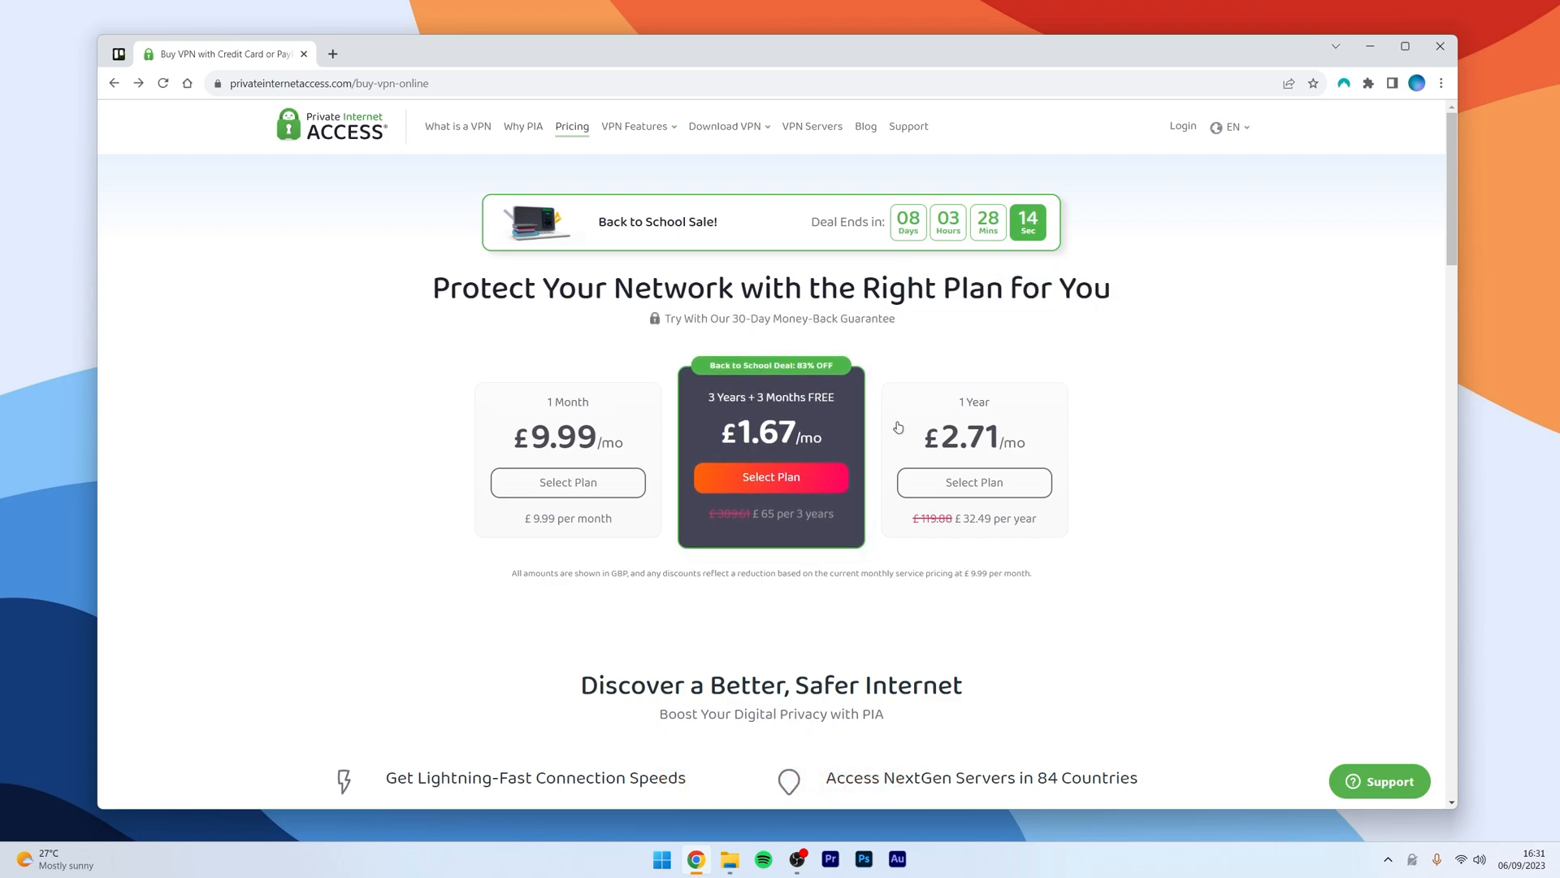
{"action": "mouse_move", "coordinate": [976, 335]}
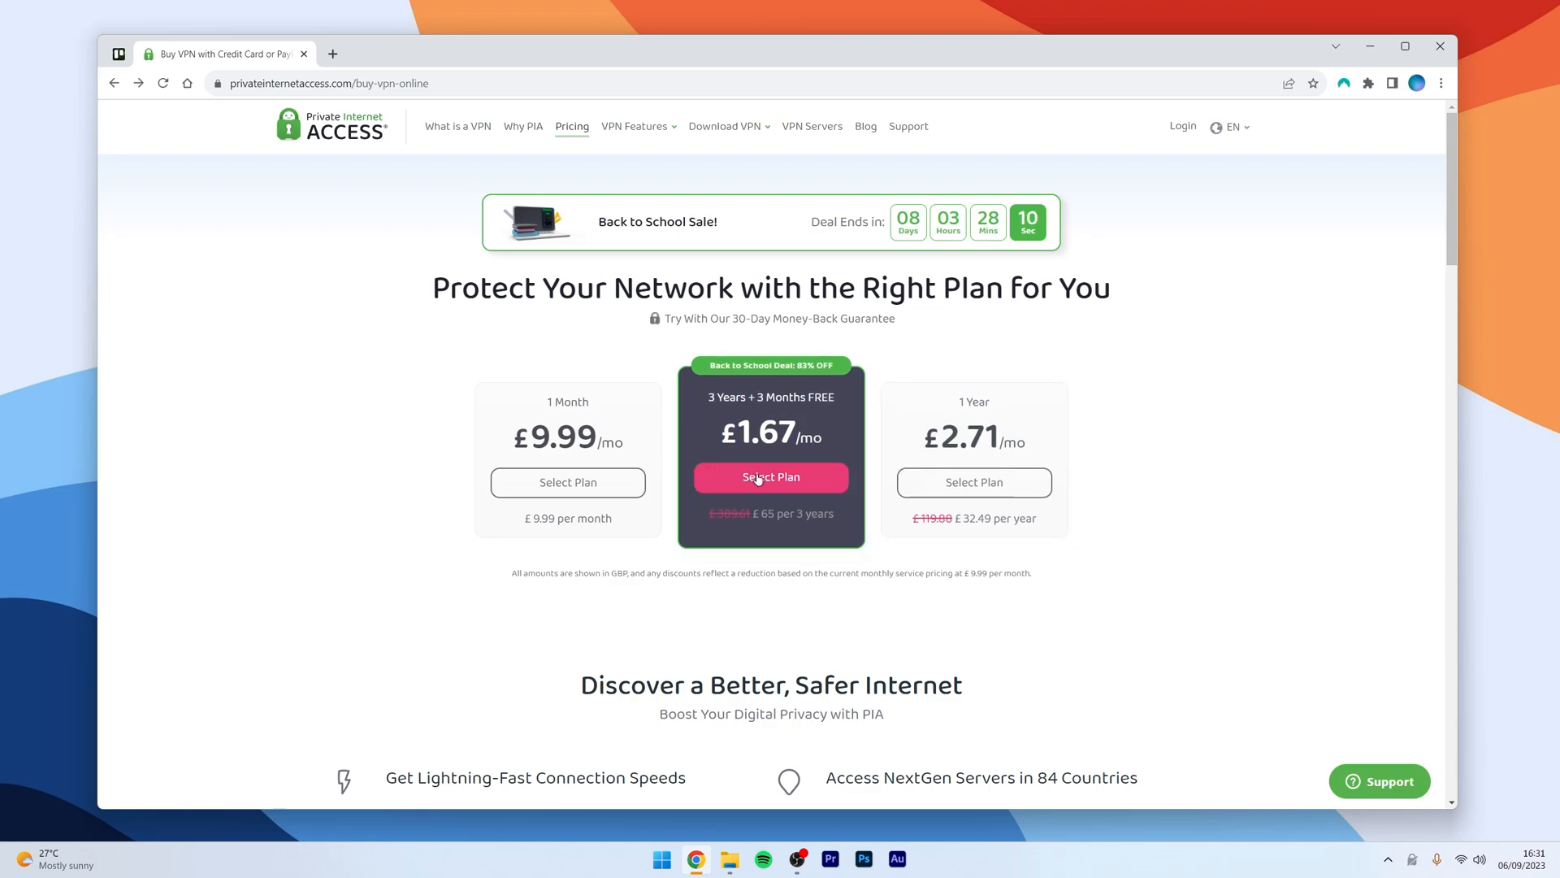
{"action": "left_click", "coordinate": [771, 478]}
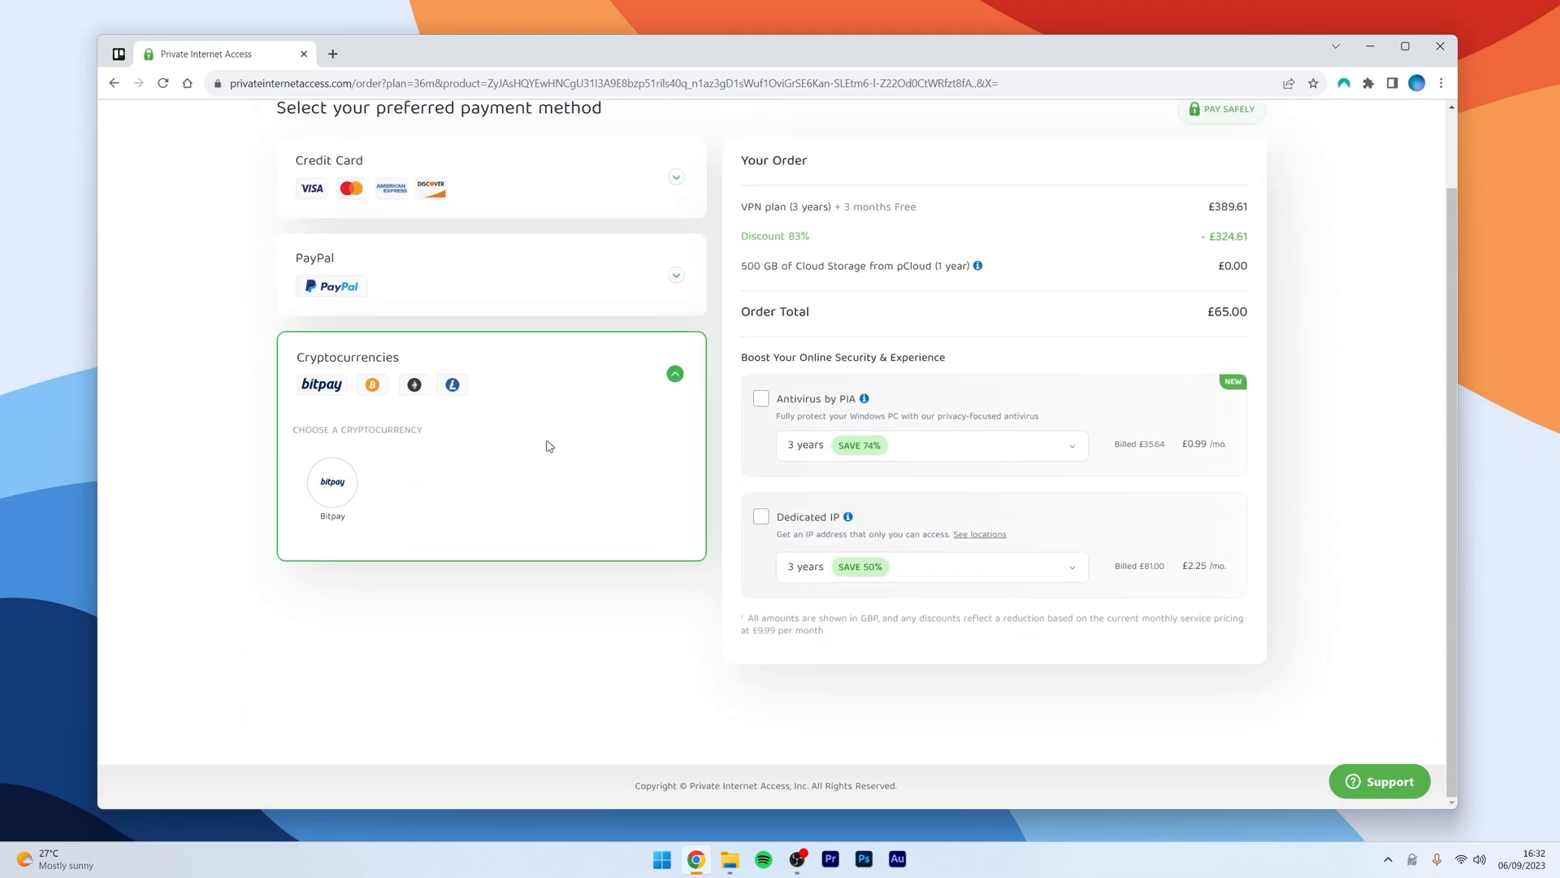
{"action": "mouse_move", "coordinate": [577, 416]}
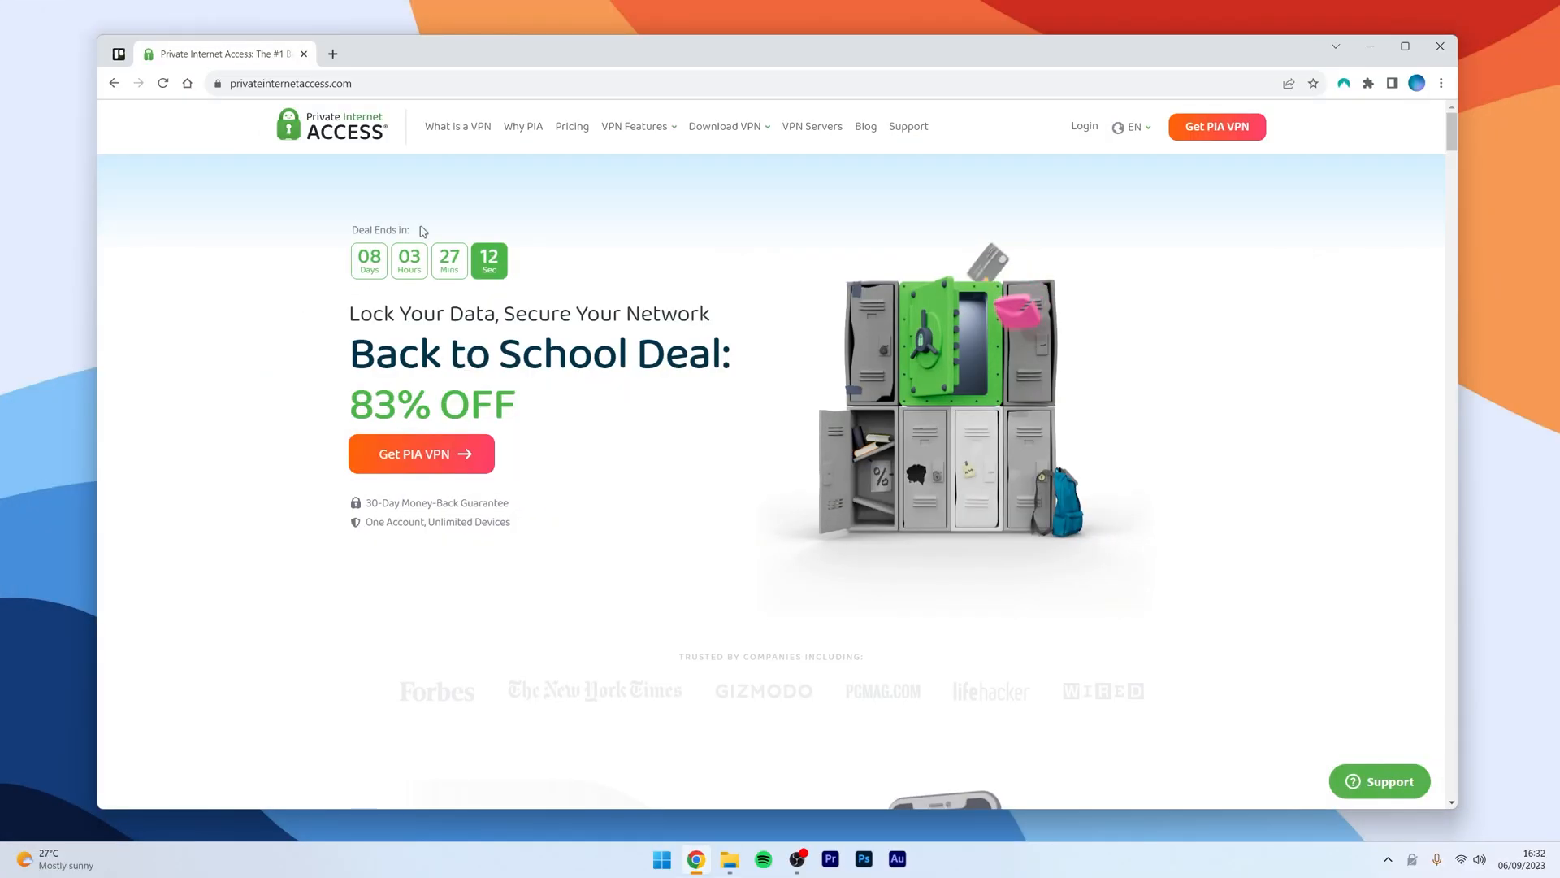
{"action": "mouse_move", "coordinate": [754, 235]}
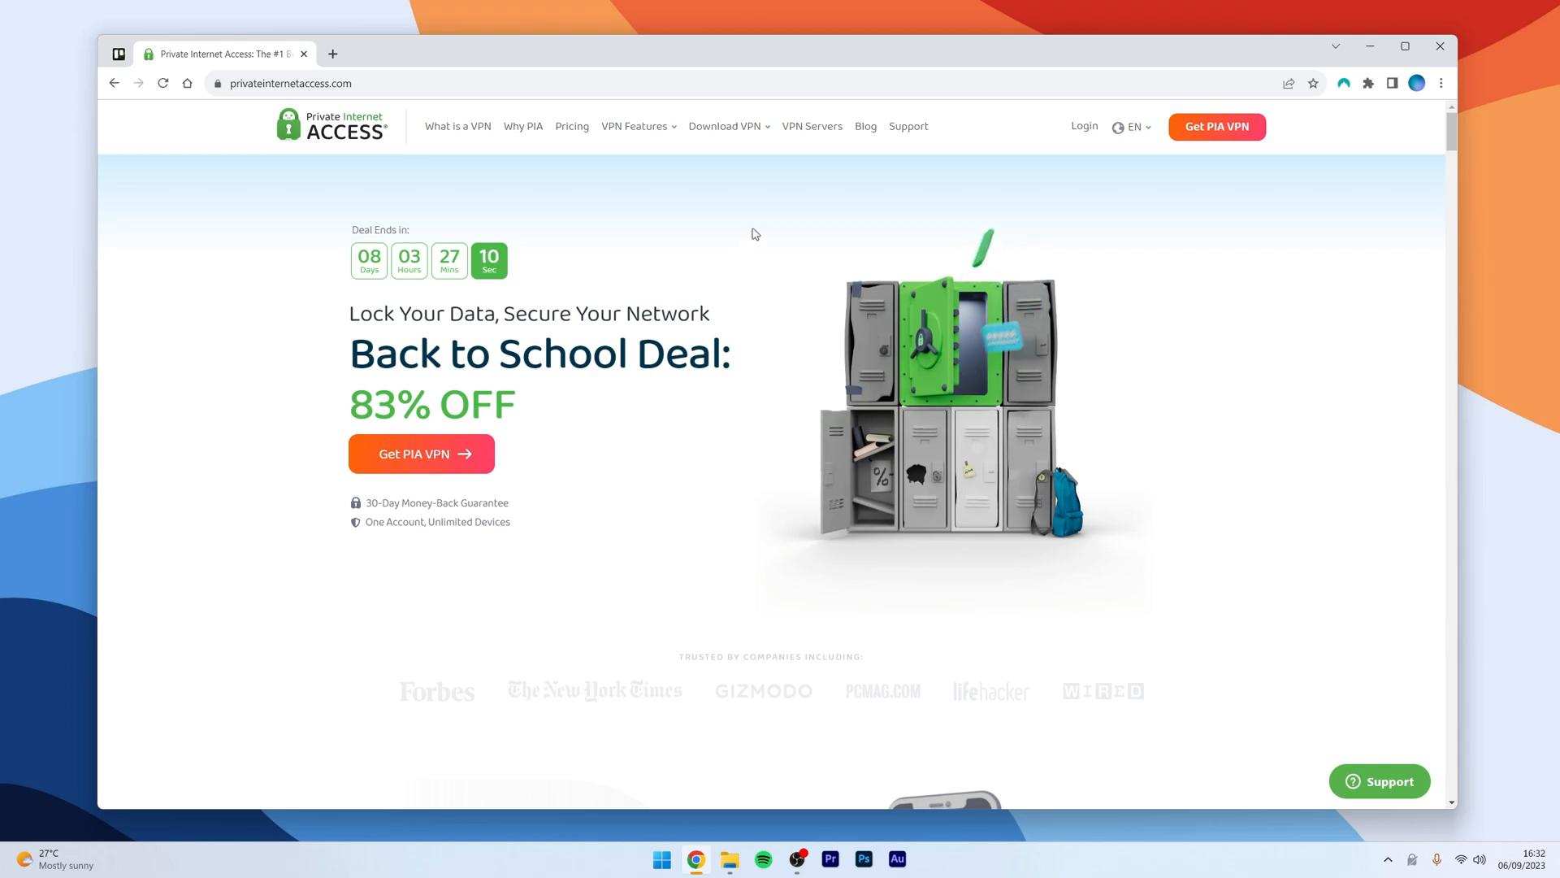
- Download the 64-bit Windows PIA installer from the Windows VPN page to the Desktop
{"action": "left_click", "coordinate": [725, 127]}
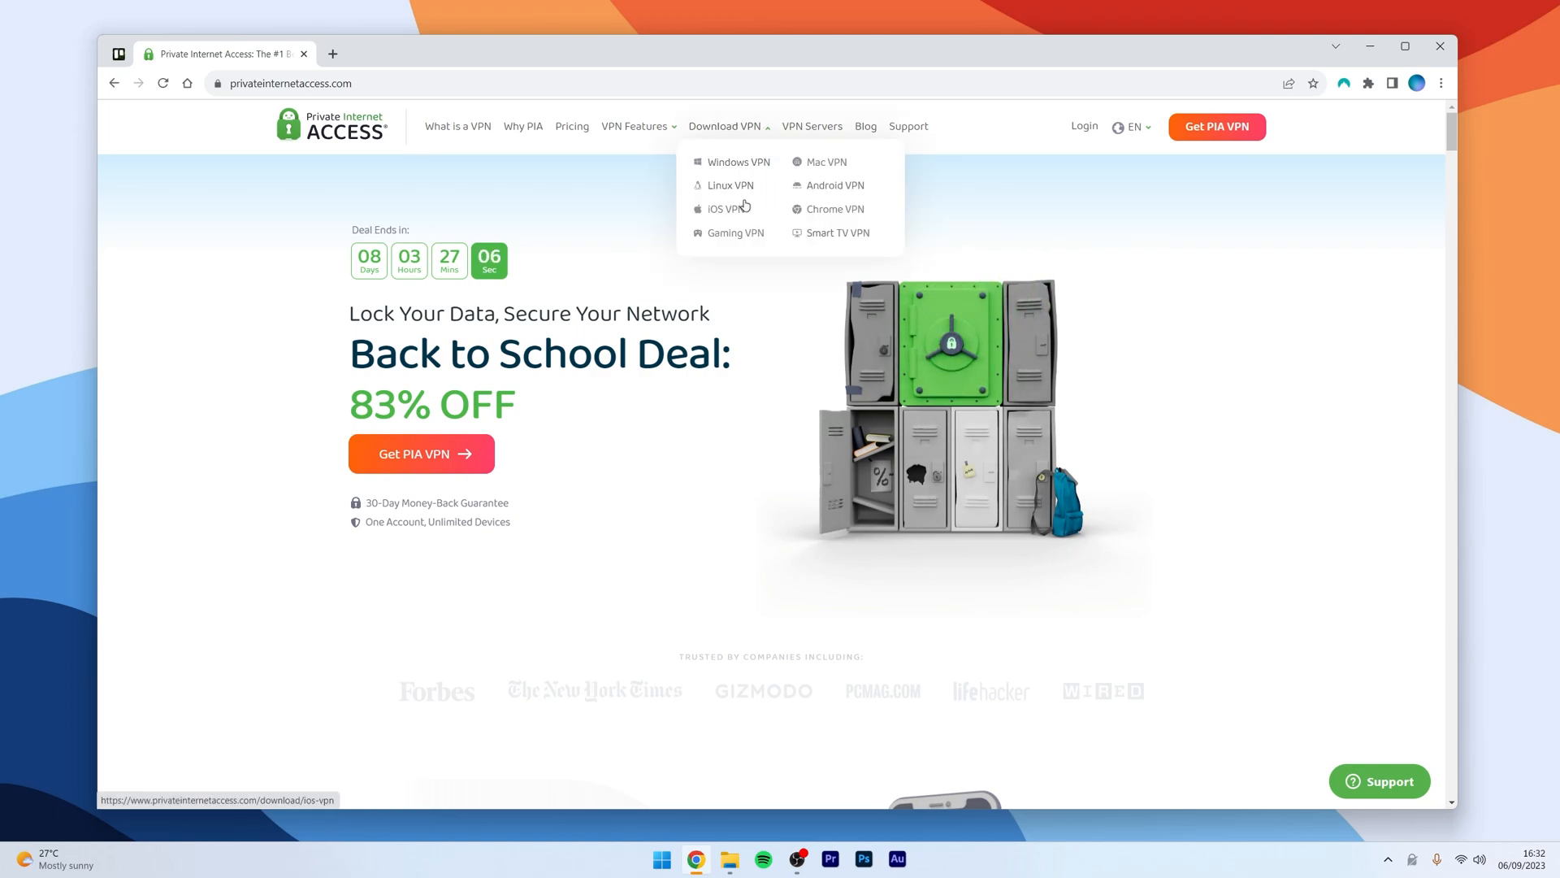
{"action": "mouse_move", "coordinate": [760, 202]}
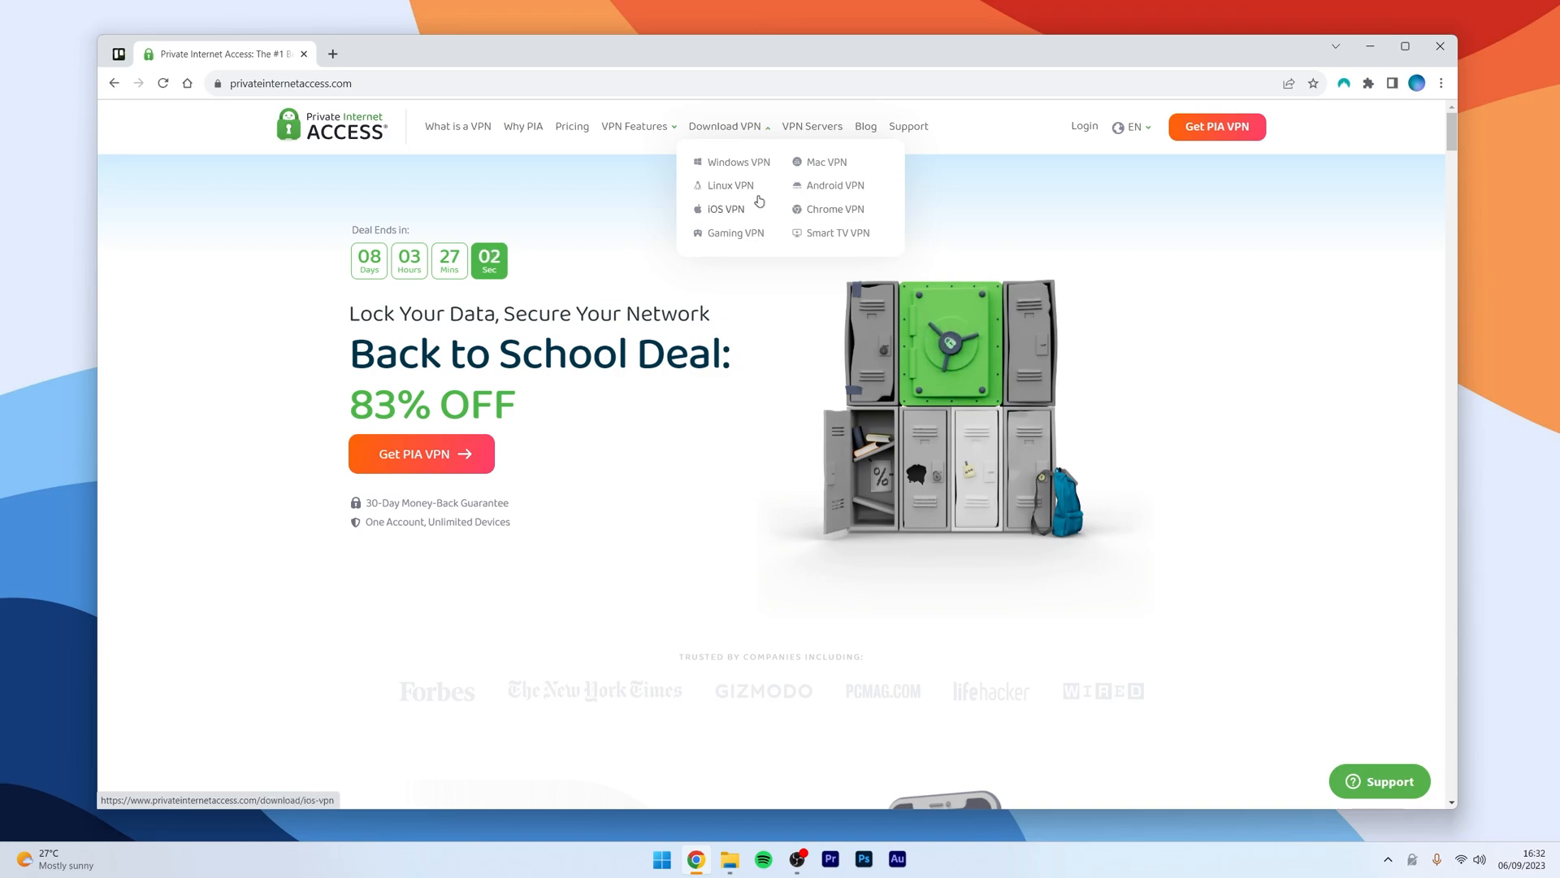
{"action": "left_click", "coordinate": [738, 161]}
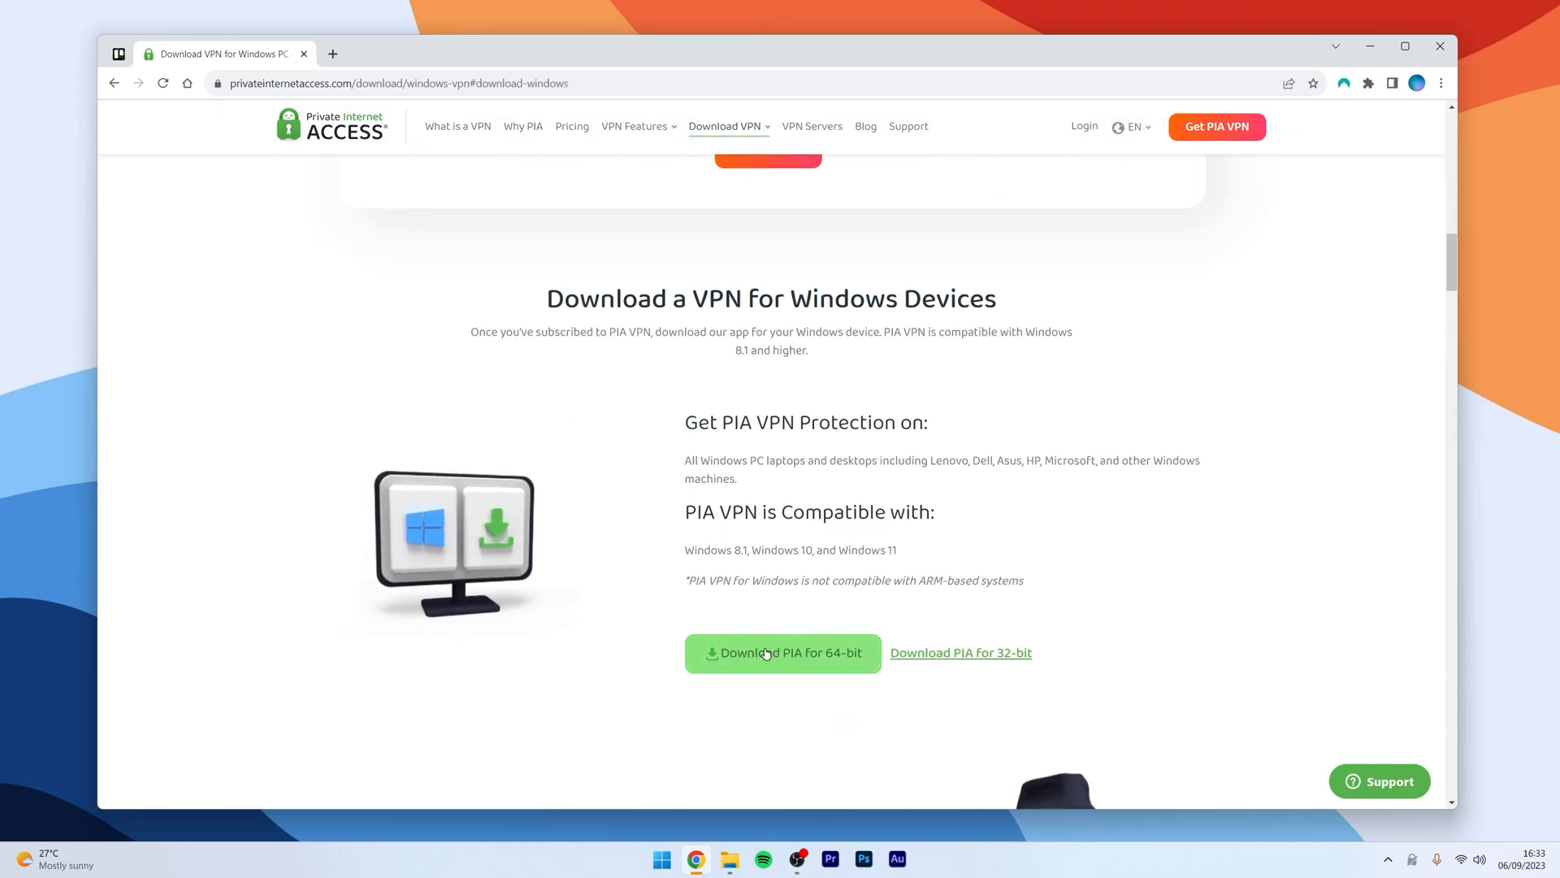
{"action": "left_click", "coordinate": [782, 653]}
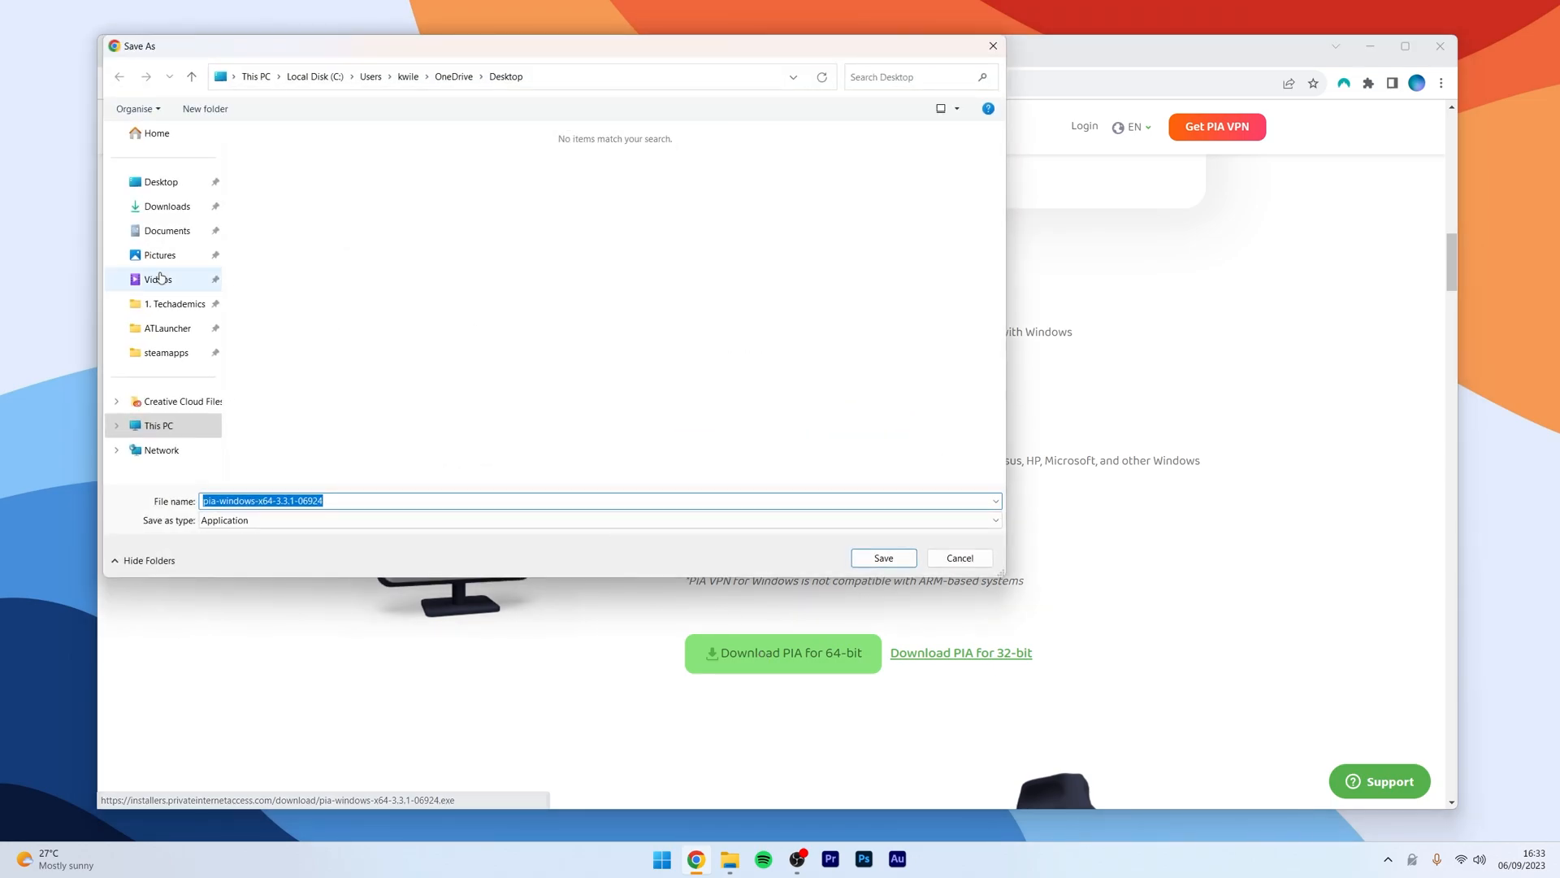
{"action": "left_click", "coordinate": [162, 182]}
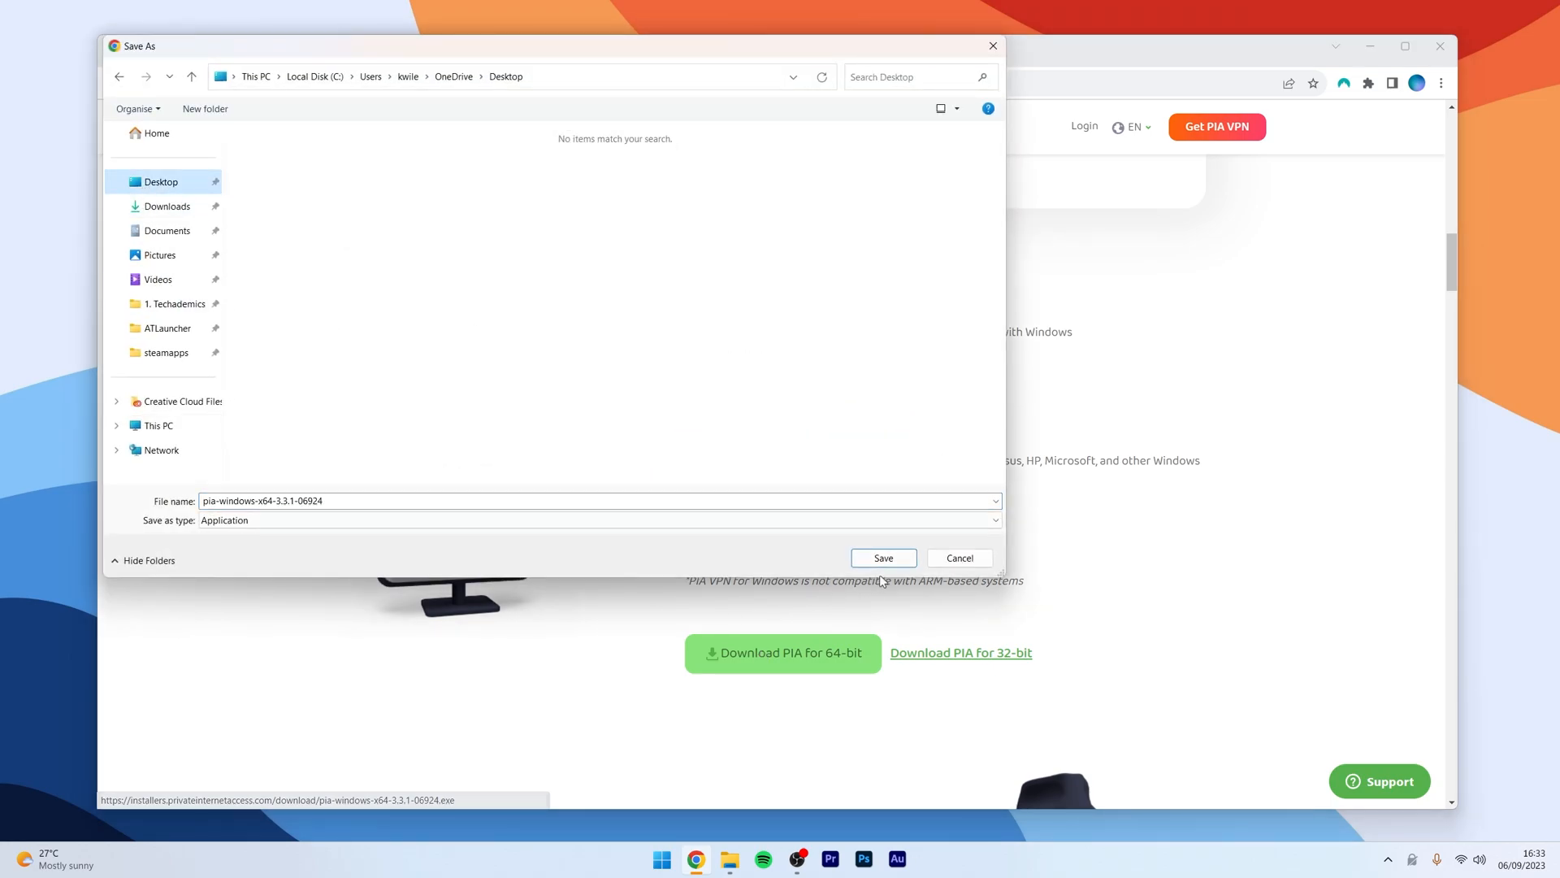
{"action": "left_click", "coordinate": [884, 558]}
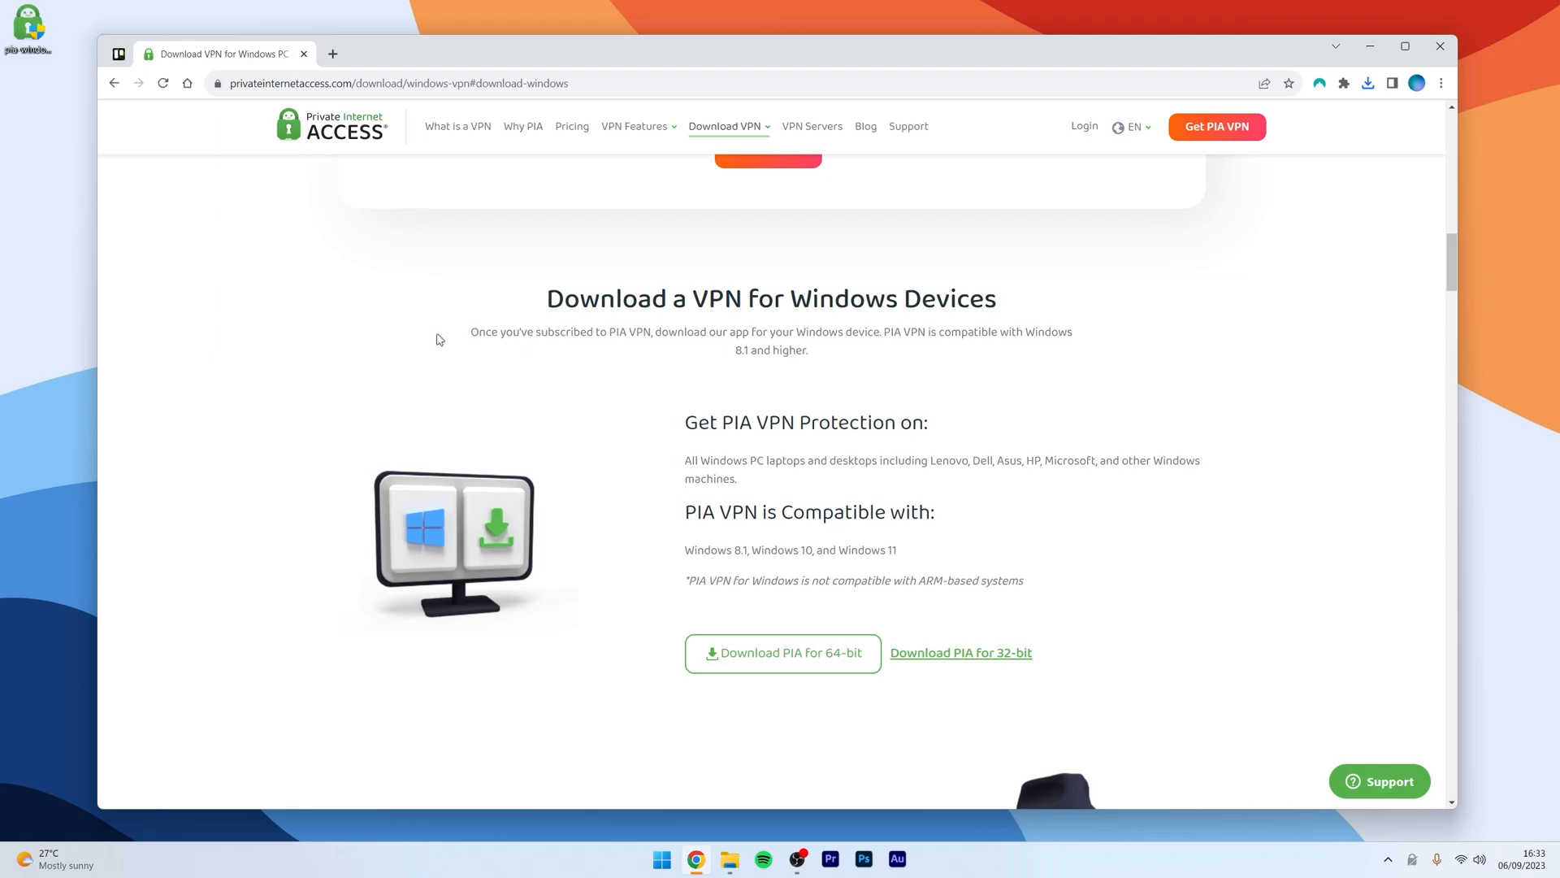
{"action": "mouse_move", "coordinate": [436, 333]}
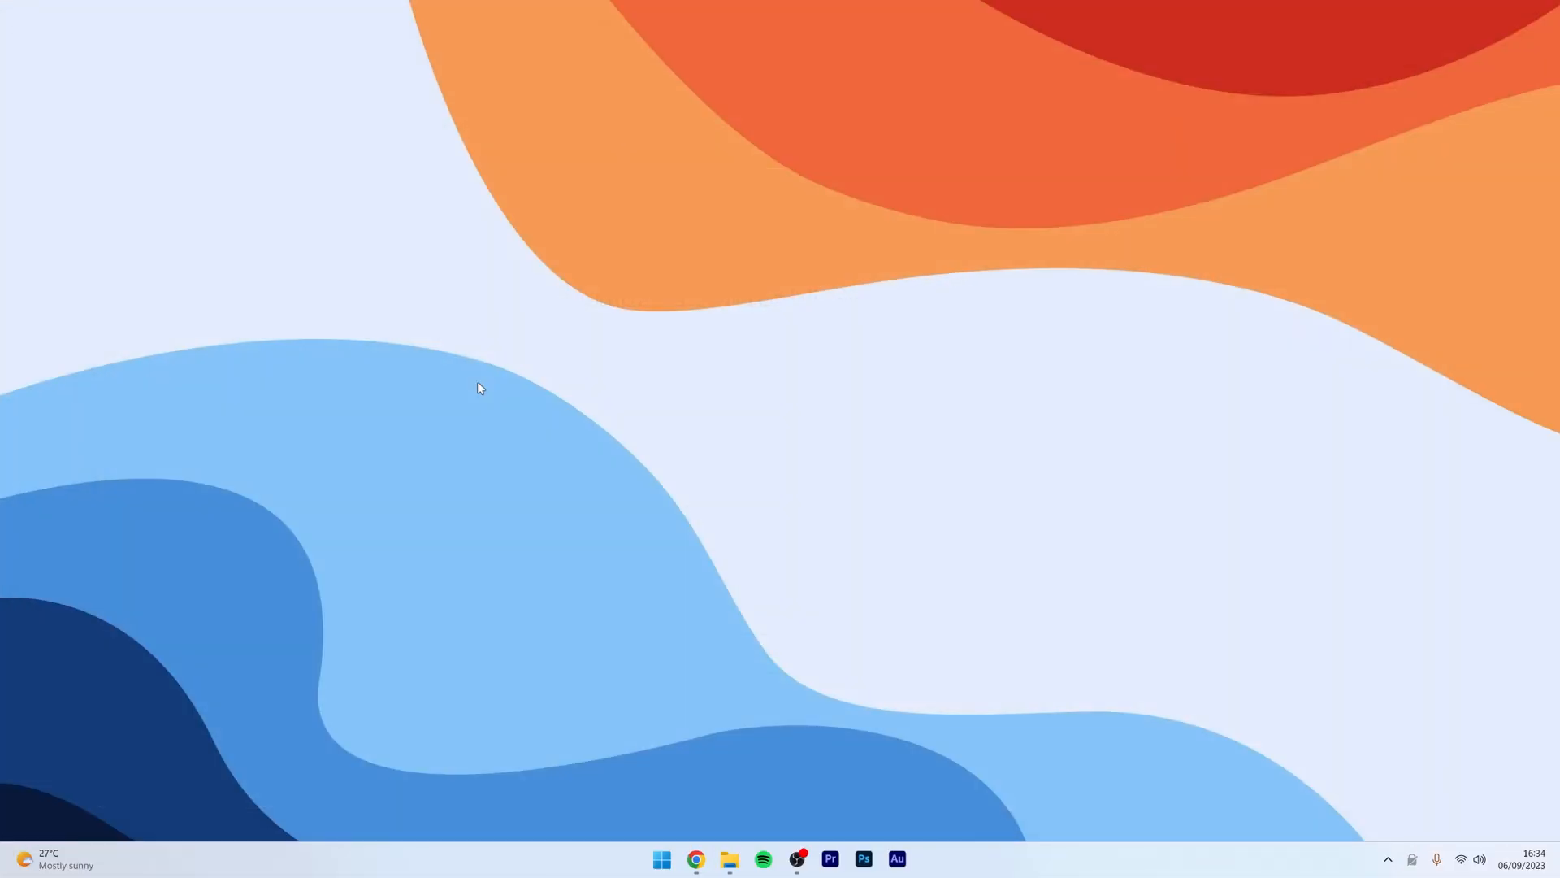
{"action": "mouse_move", "coordinate": [1439, 600]}
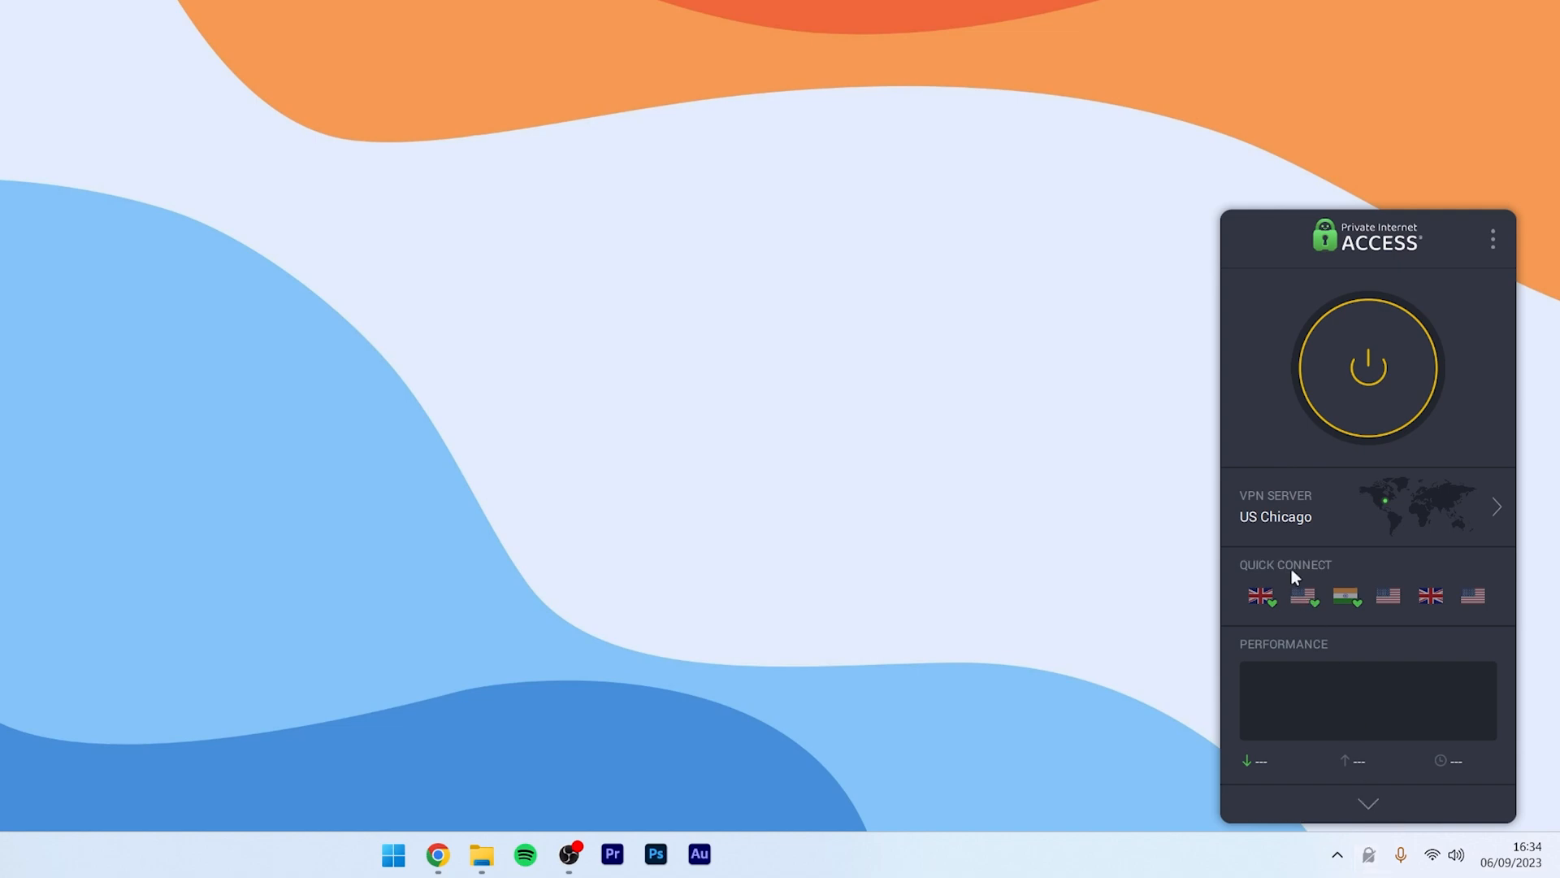
{"action": "mouse_move", "coordinate": [1238, 345]}
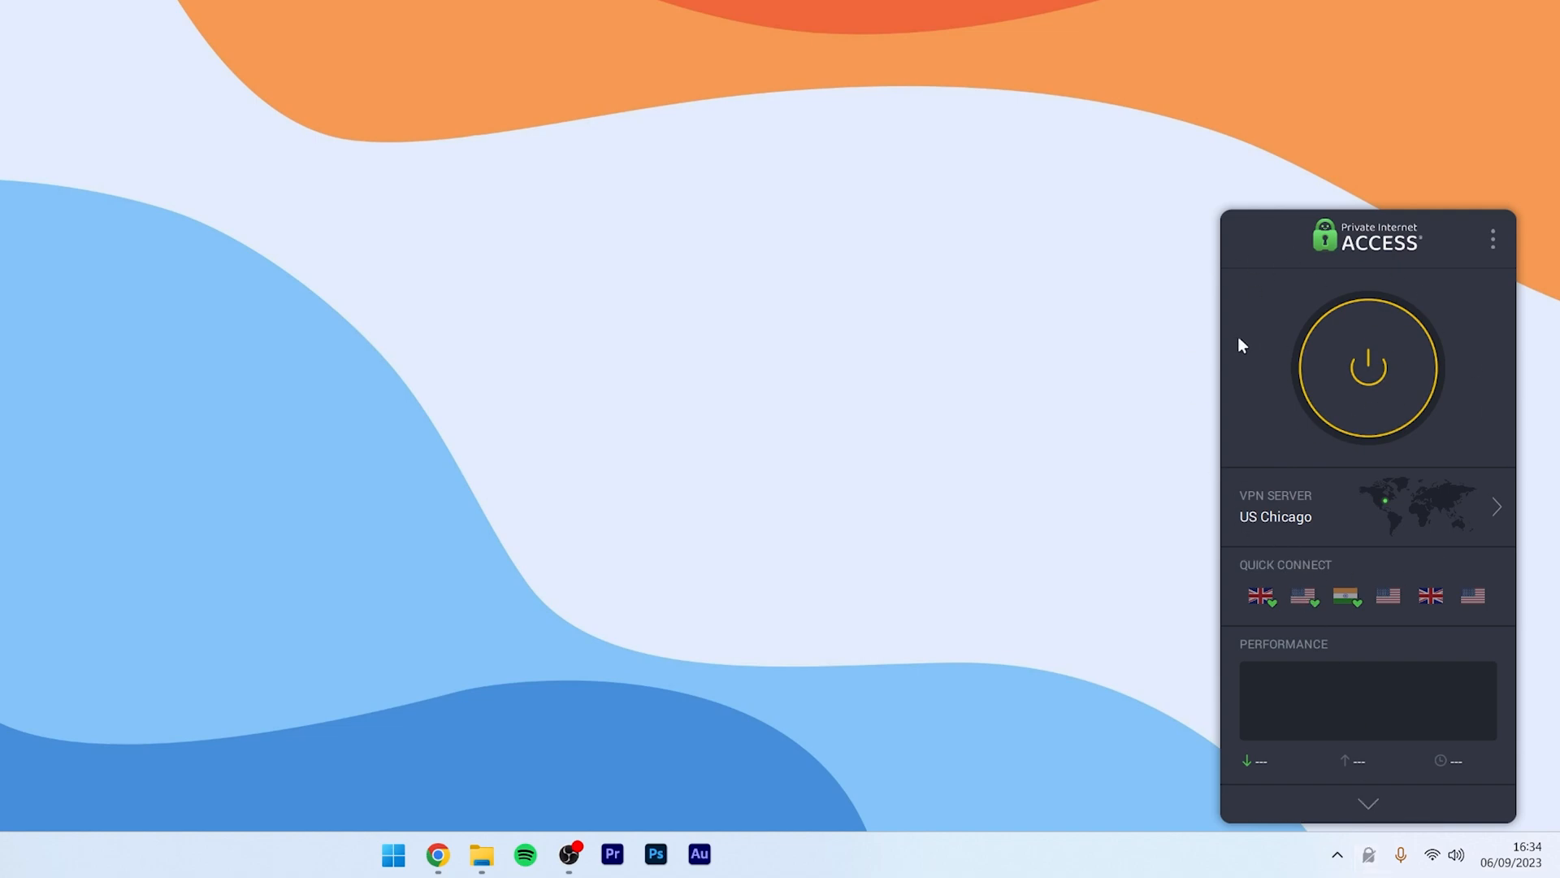
{"action": "left_click", "coordinate": [1492, 240]}
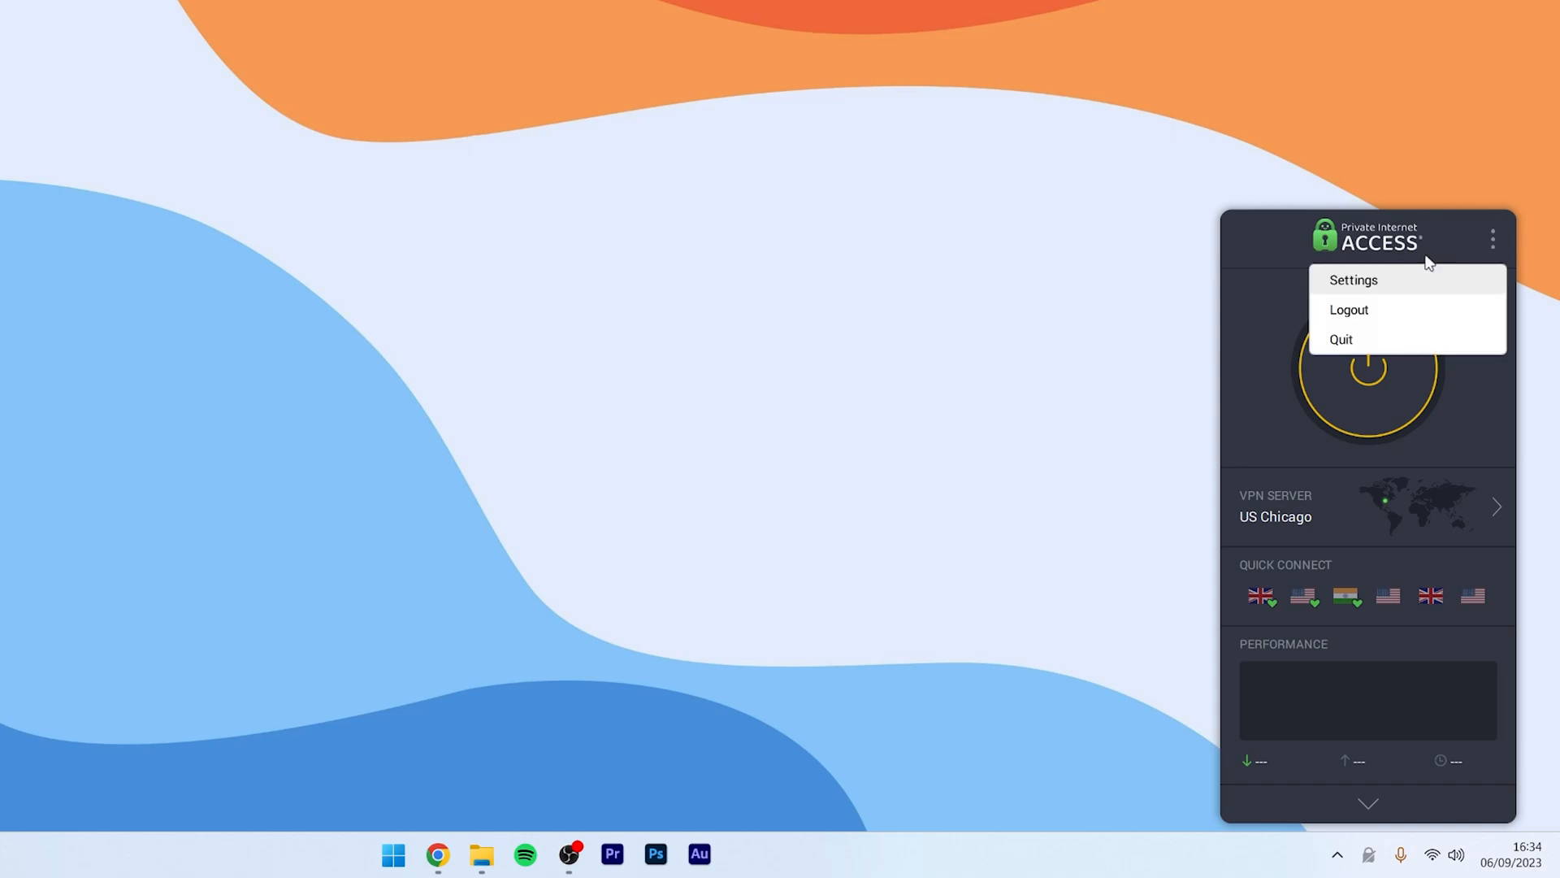
{"action": "left_click", "coordinate": [1352, 280]}
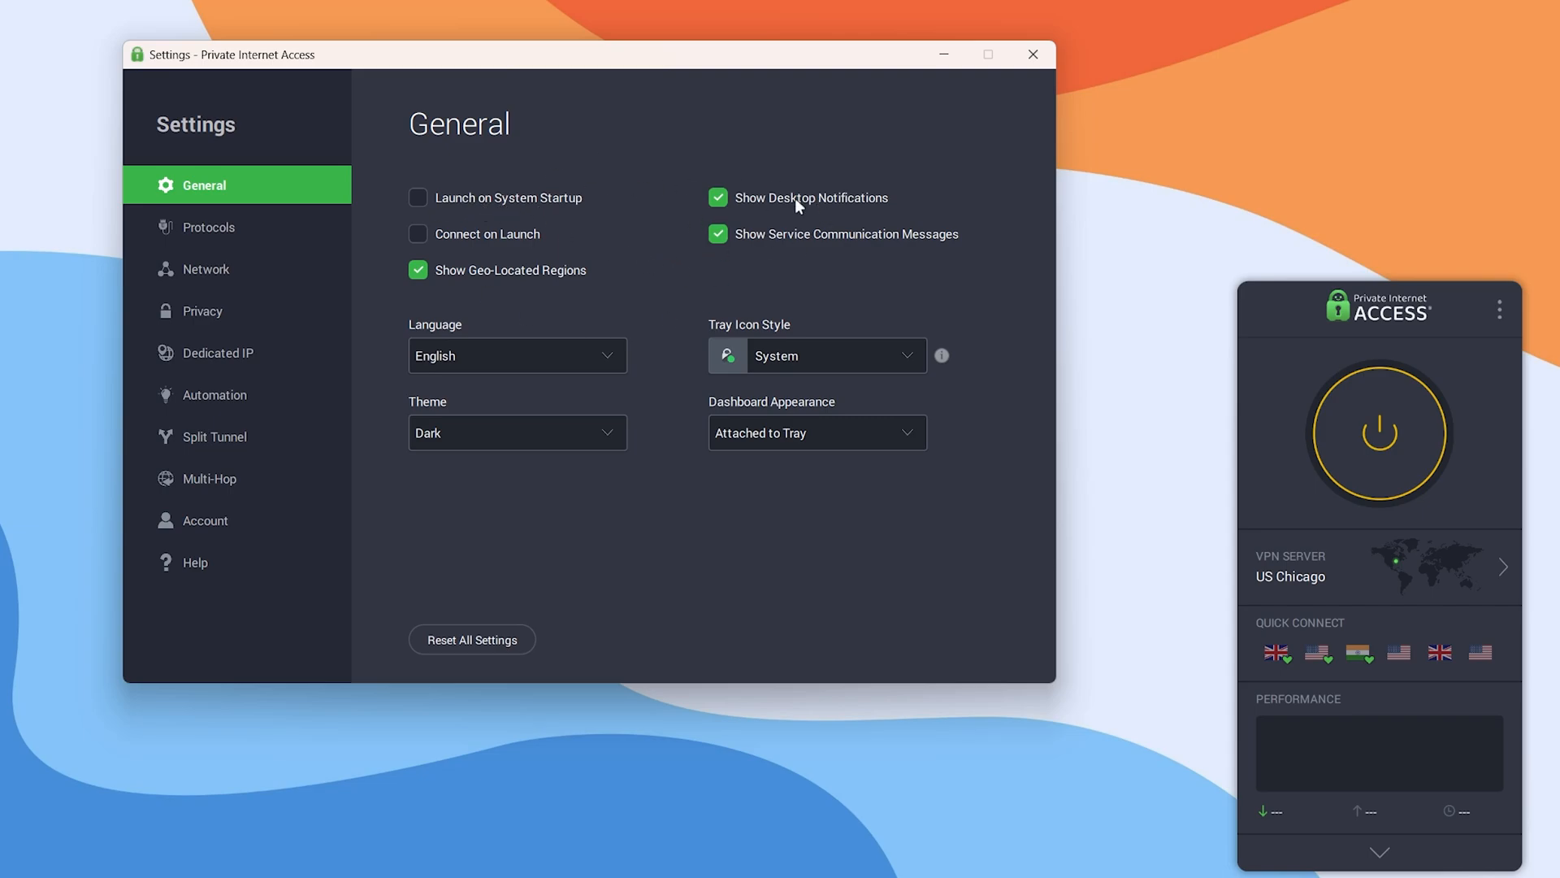
{"action": "left_click", "coordinate": [517, 433]}
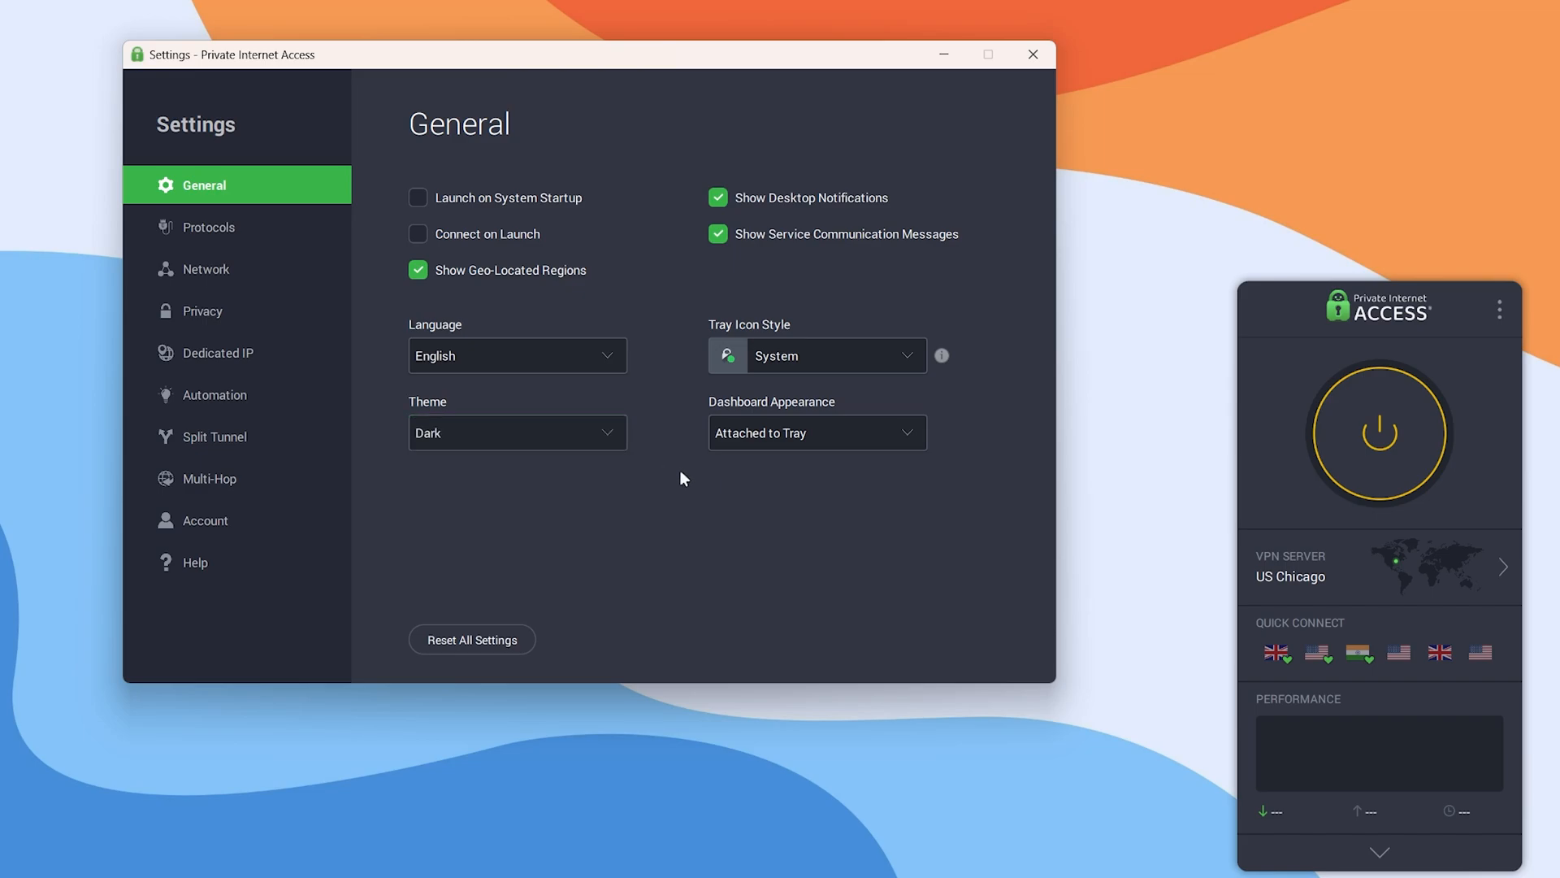
{"action": "left_click", "coordinate": [208, 228]}
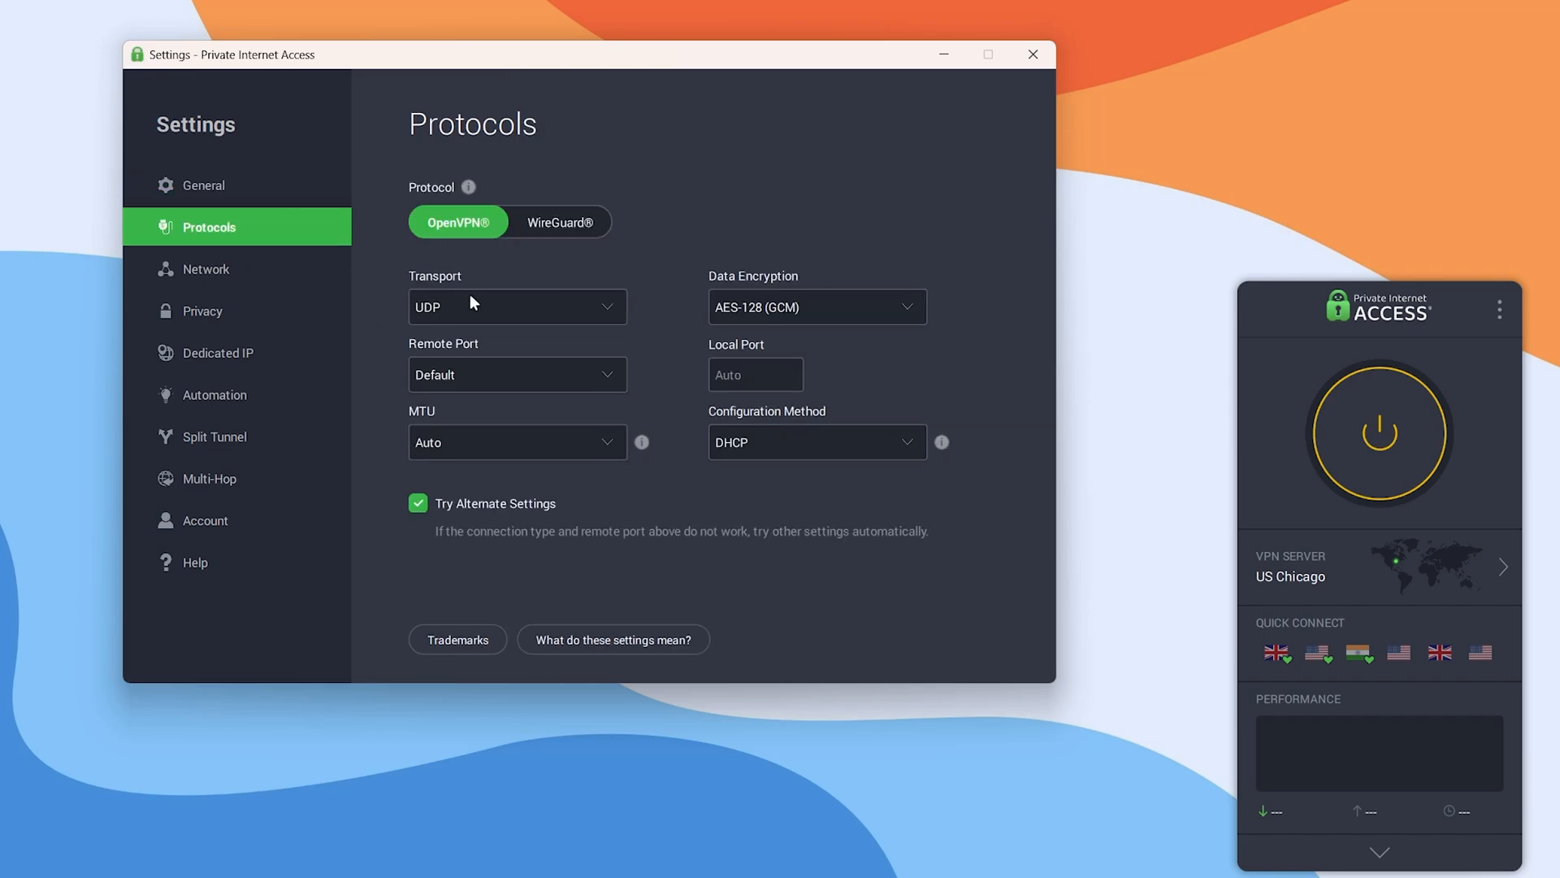
{"action": "left_click", "coordinate": [207, 270]}
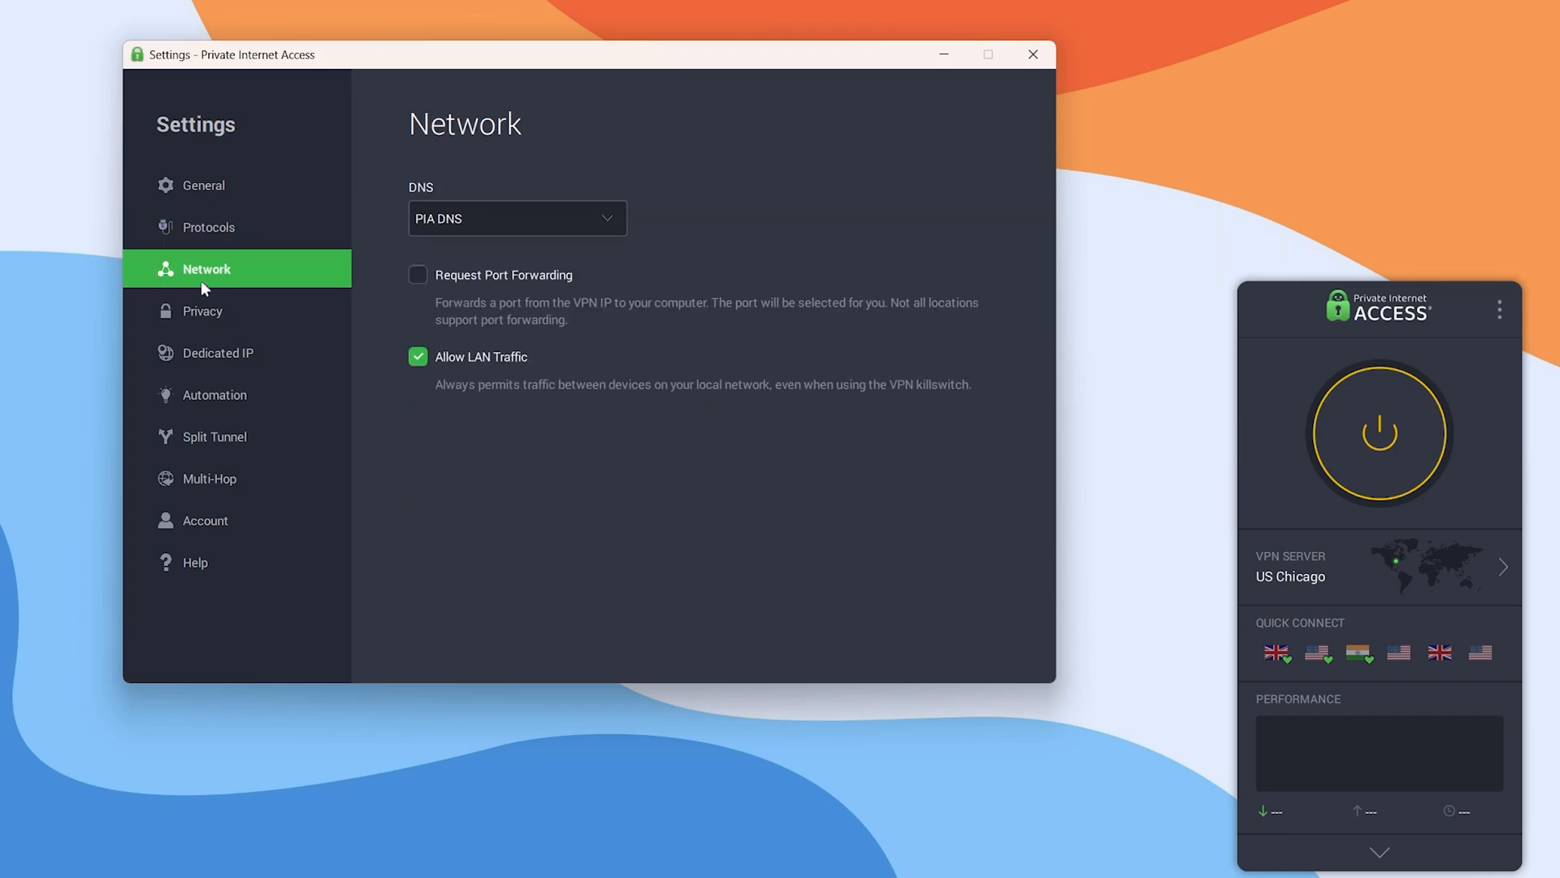
{"action": "left_click", "coordinate": [202, 310]}
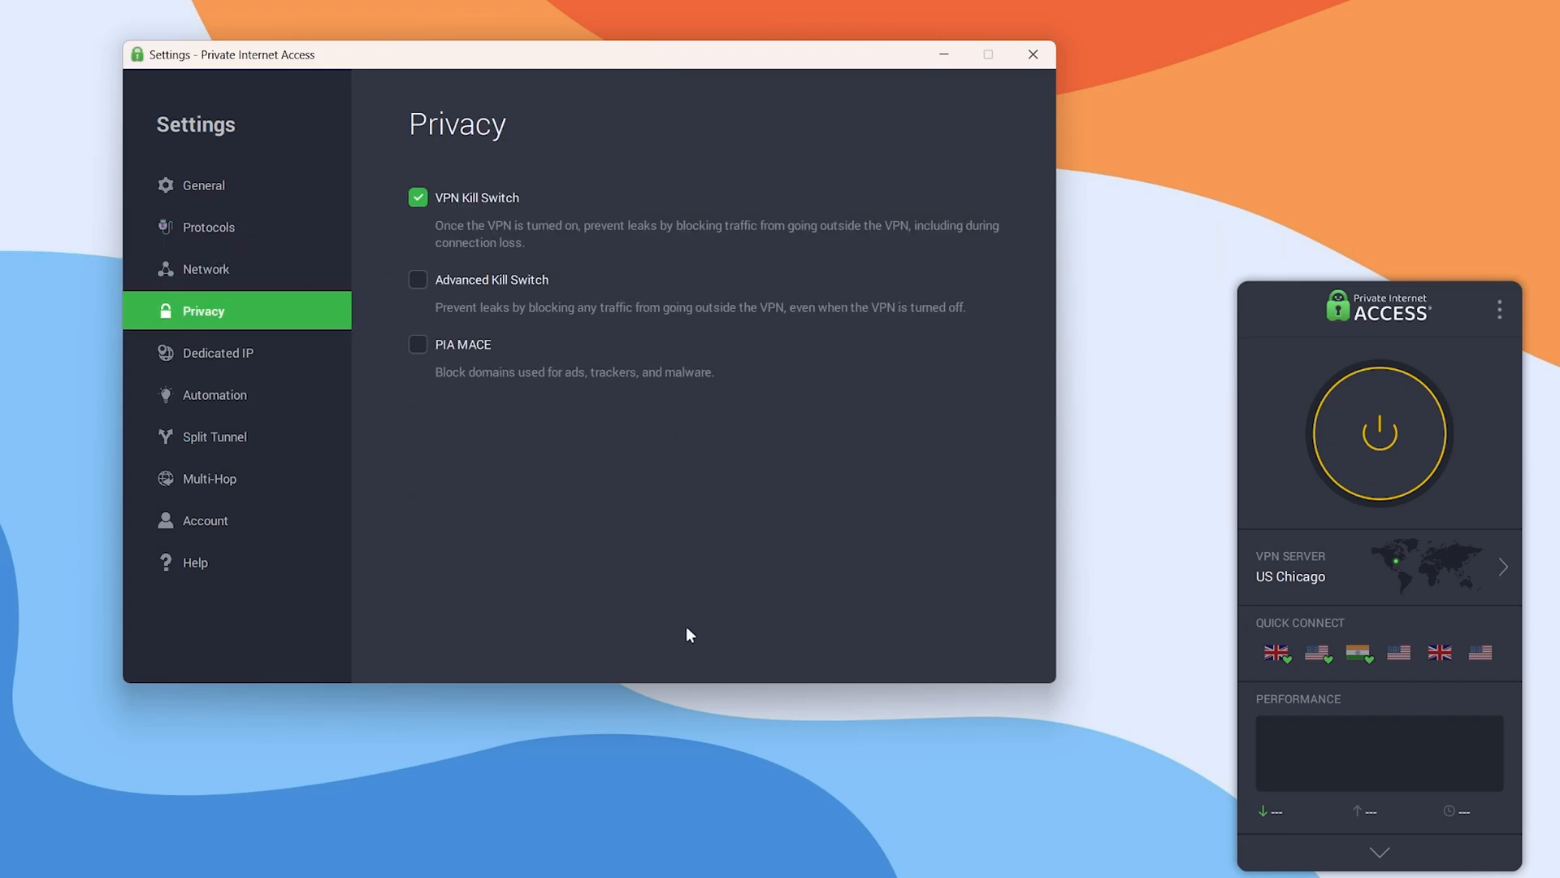
{"action": "left_click", "coordinate": [1034, 55]}
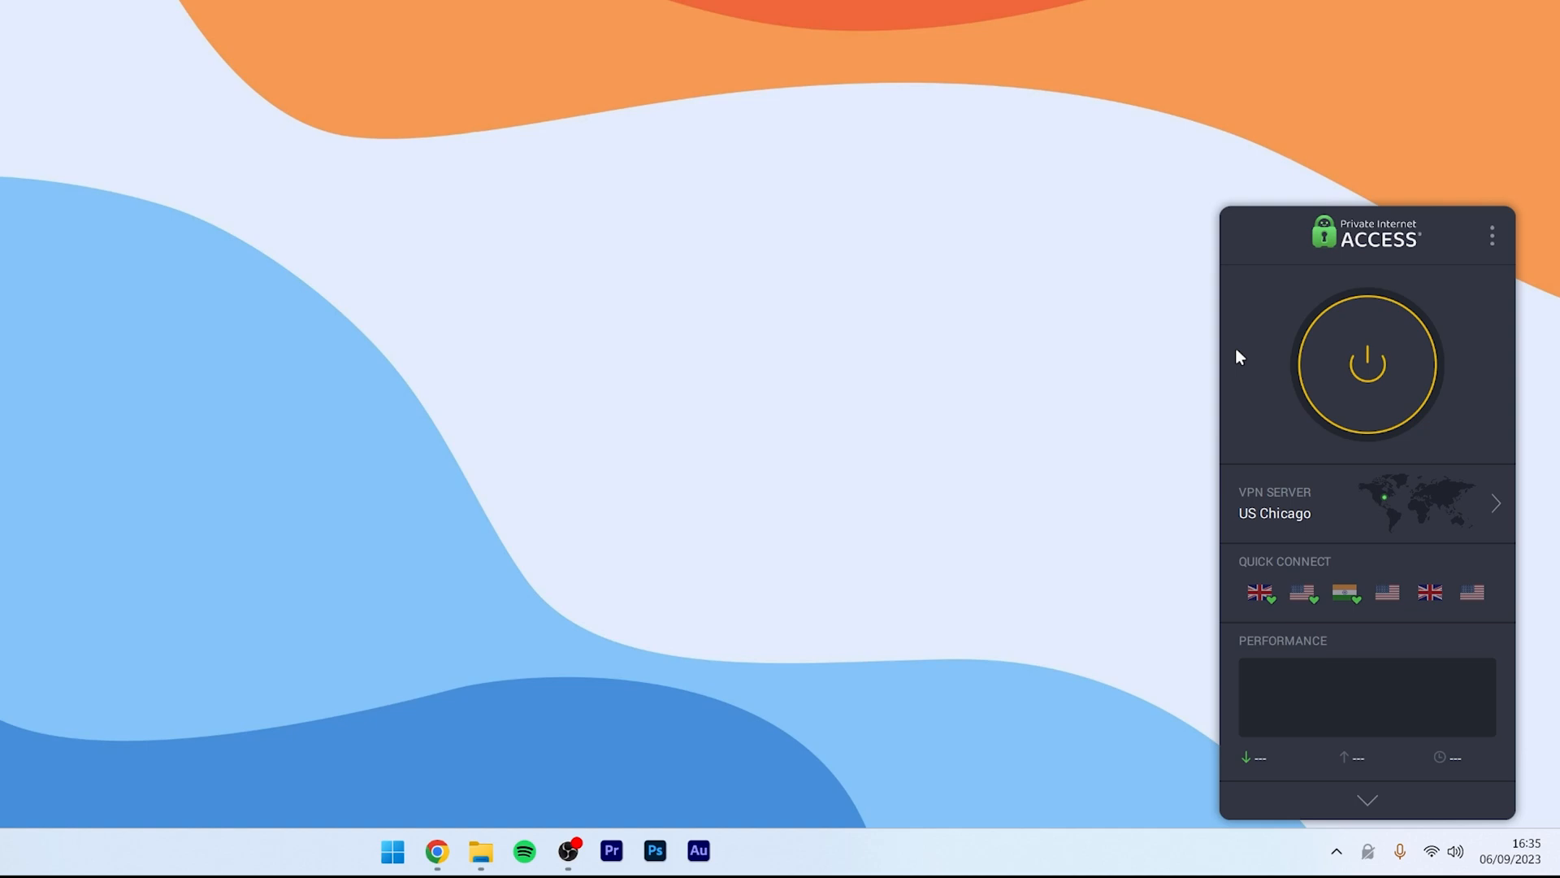
{"action": "mouse_move", "coordinate": [1269, 504]}
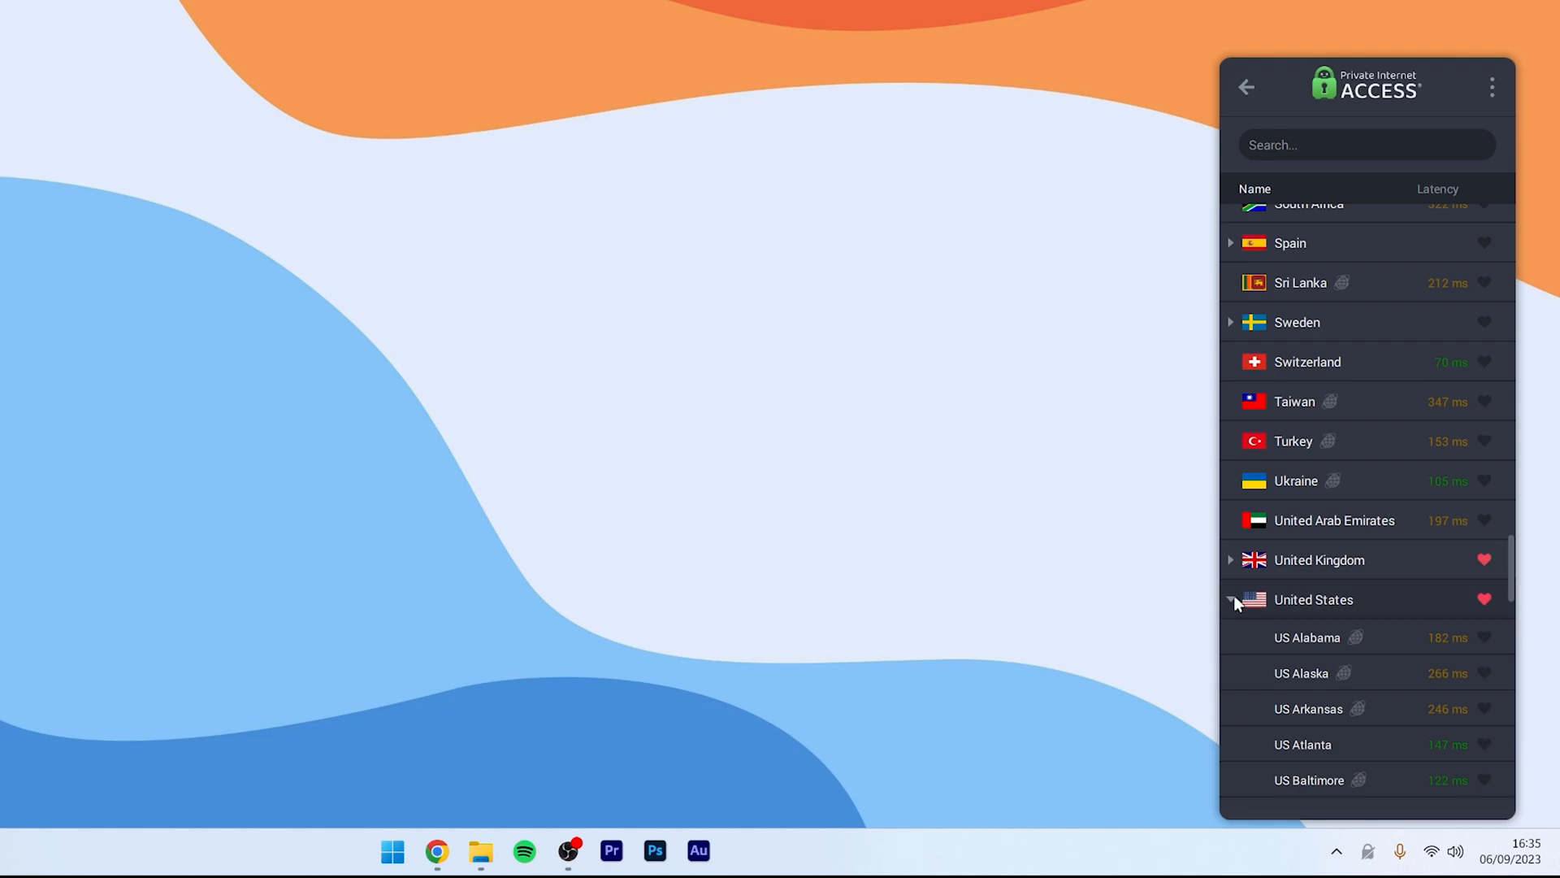
- Select the US Baltimore server from the United States list and connect the VPN
{"action": "scroll", "scroll_direction": "up", "scroll_amount": 3}
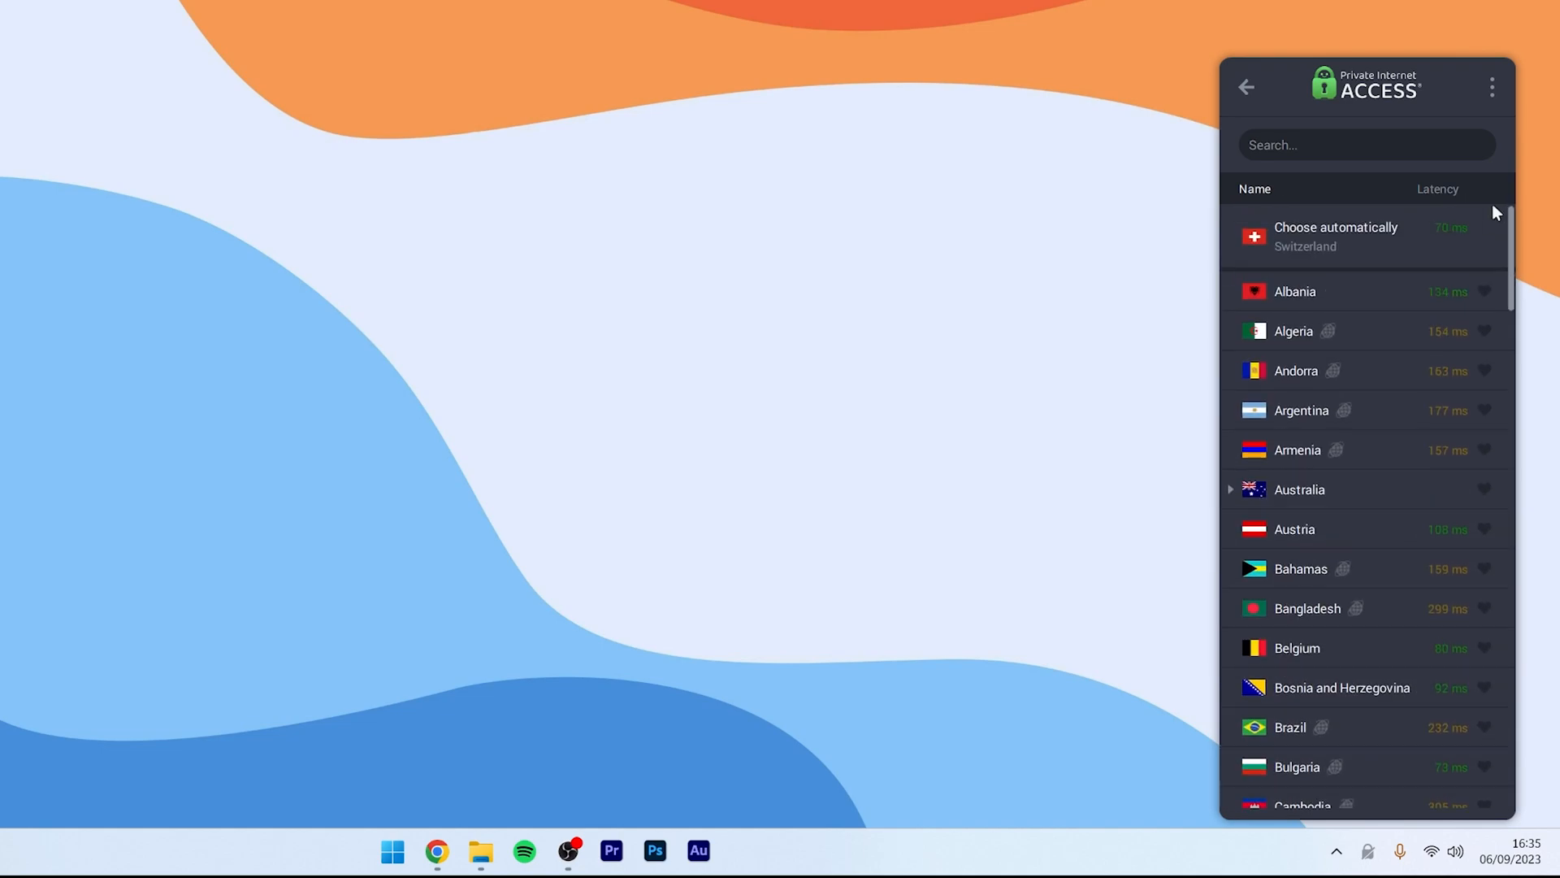
{"action": "scroll", "scroll_direction": "down", "scroll_amount": 3}
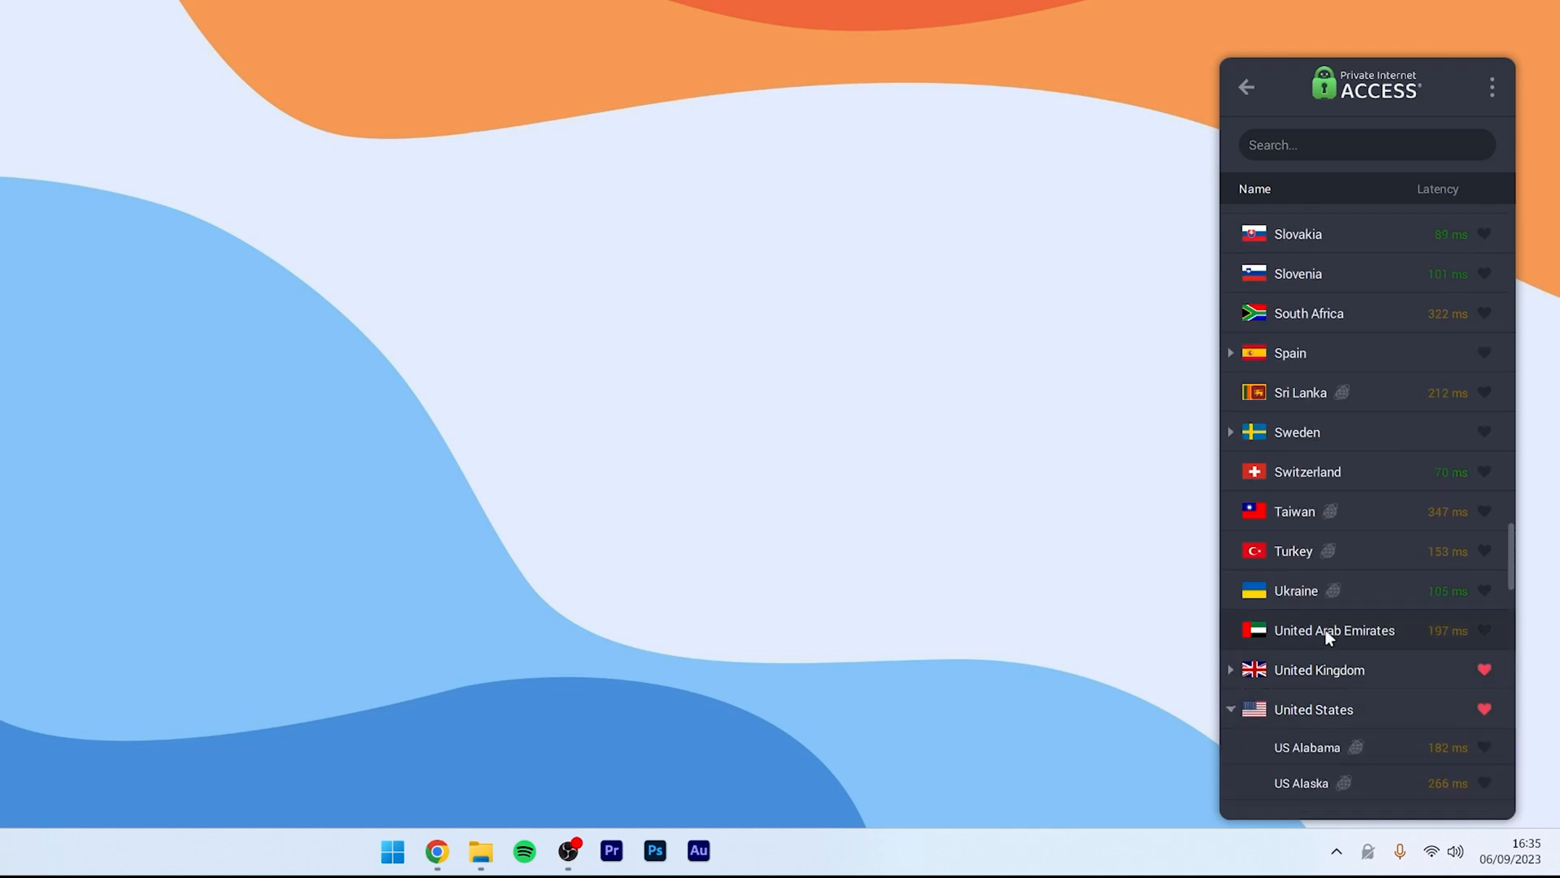
{"action": "scroll", "scroll_direction": "down", "scroll_amount": 3}
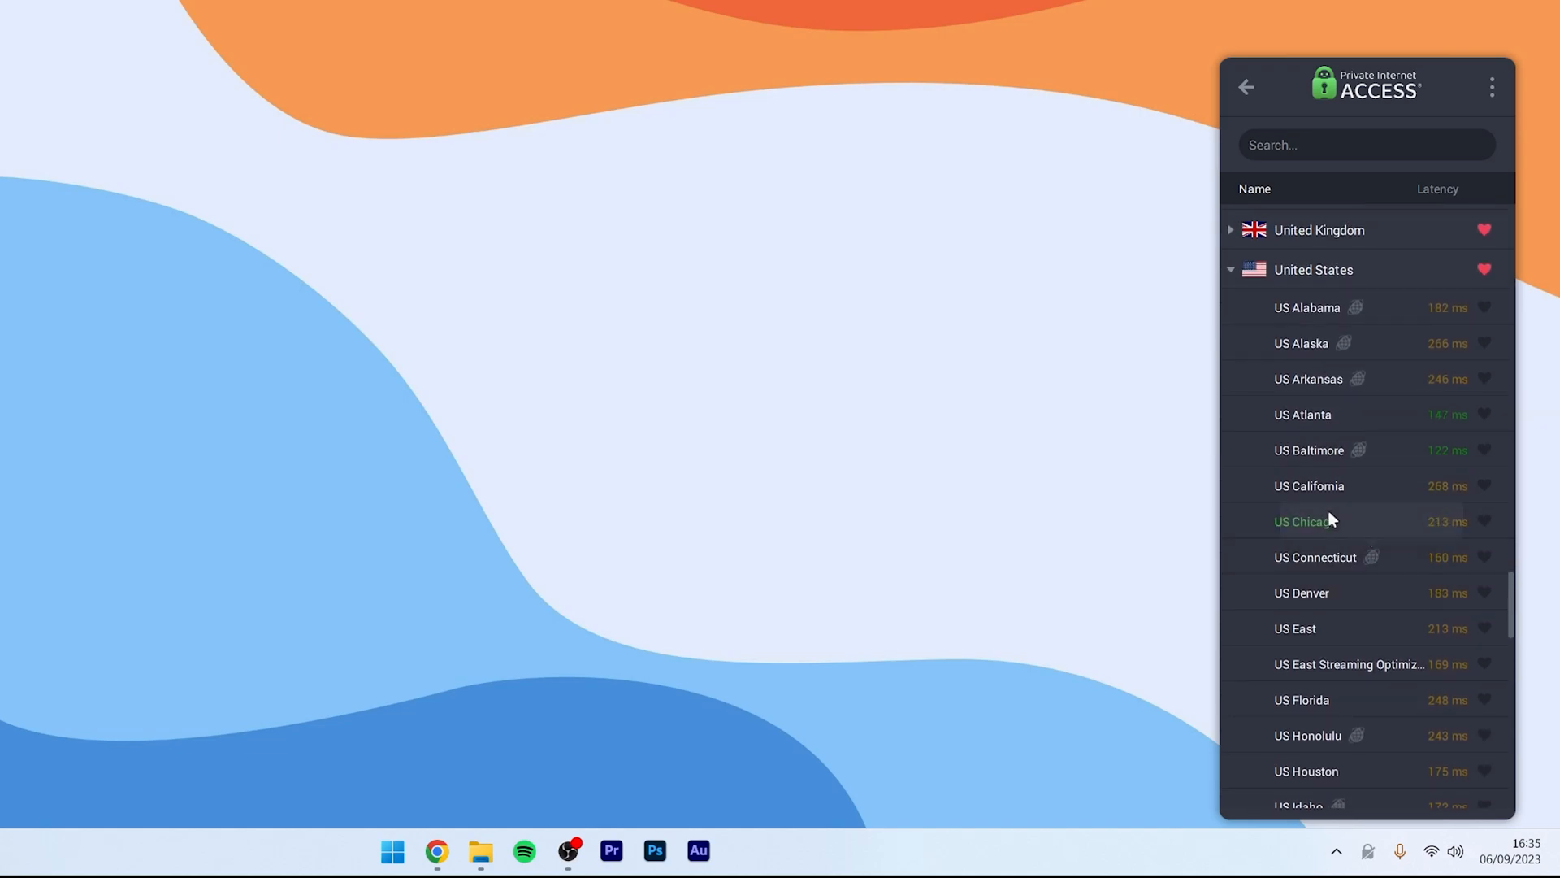
{"action": "left_click", "coordinate": [1308, 450]}
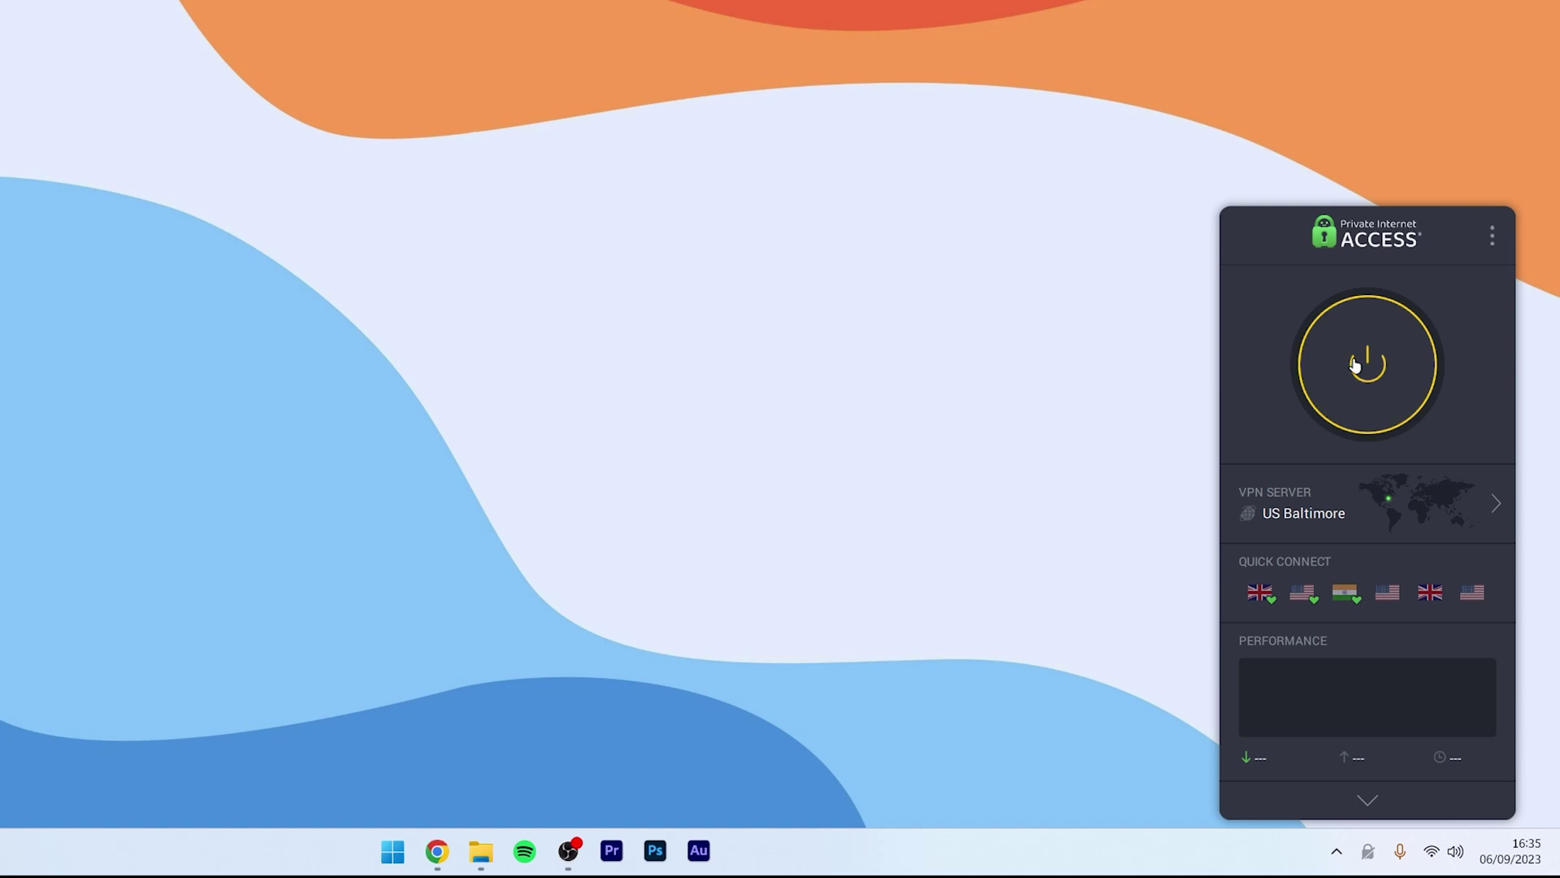
{"action": "left_click", "coordinate": [1367, 364]}
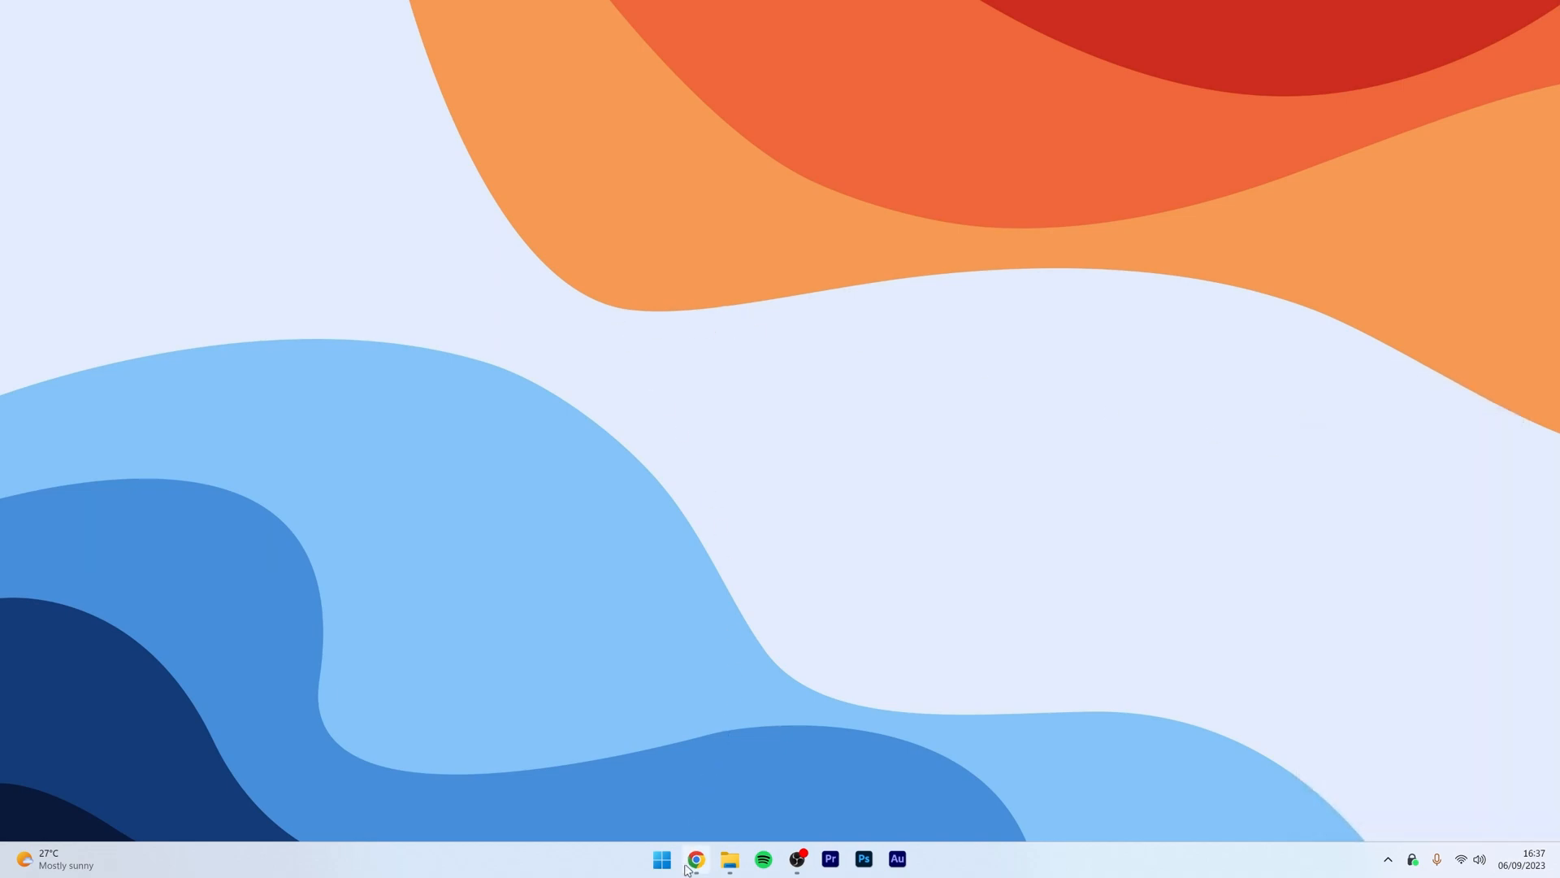
- Confirm mylocation.org shows Baltimore, United States, highlighting the city name, then minimise Chrome
{"action": "left_click", "coordinate": [696, 858]}
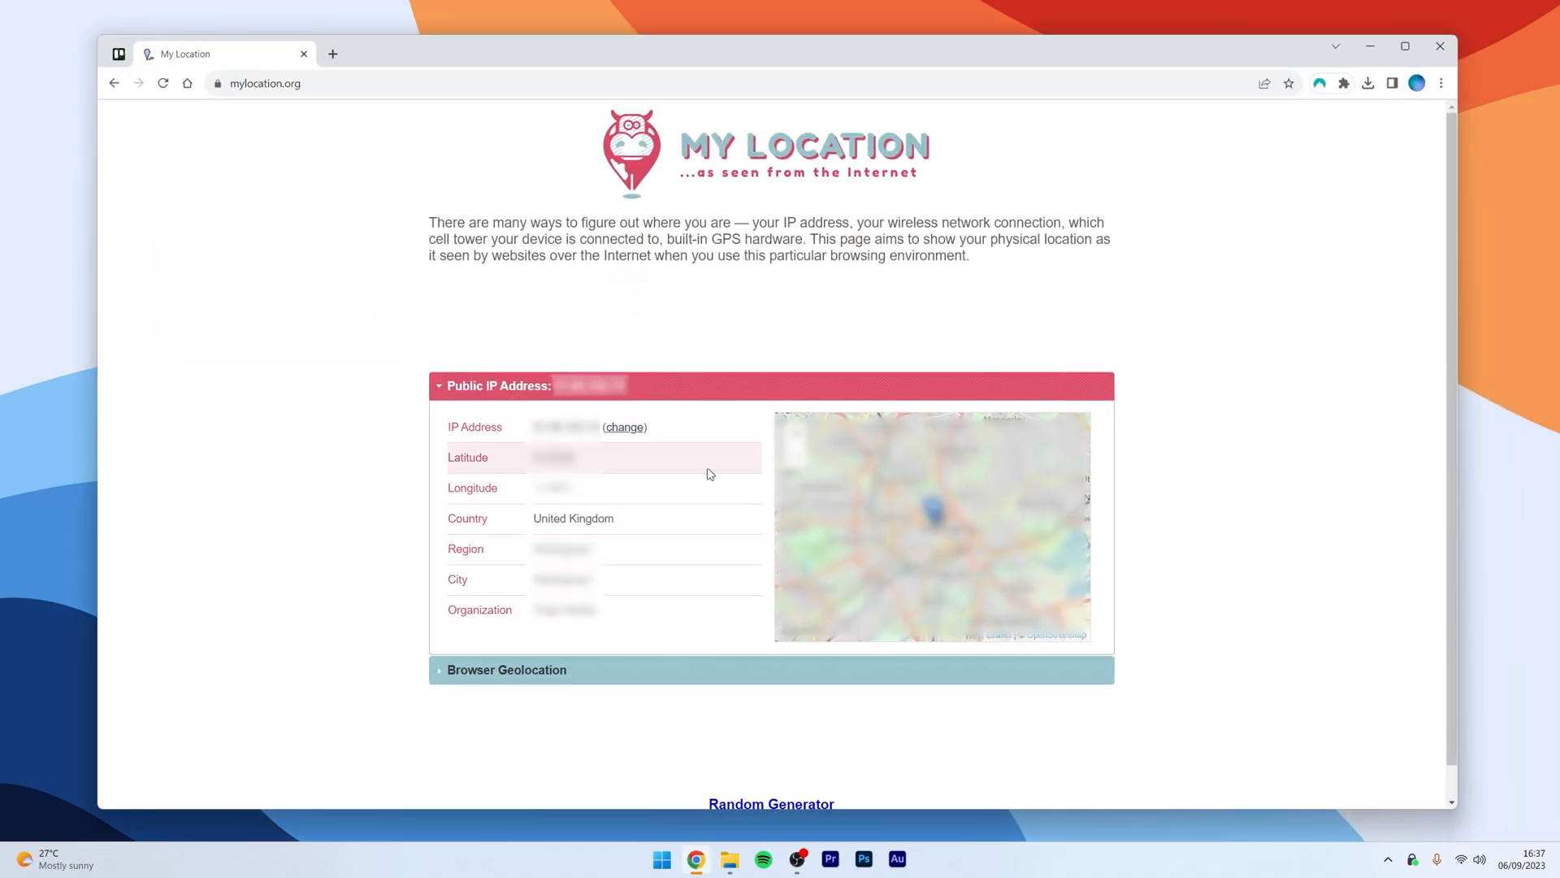
{"action": "mouse_move", "coordinate": [708, 525]}
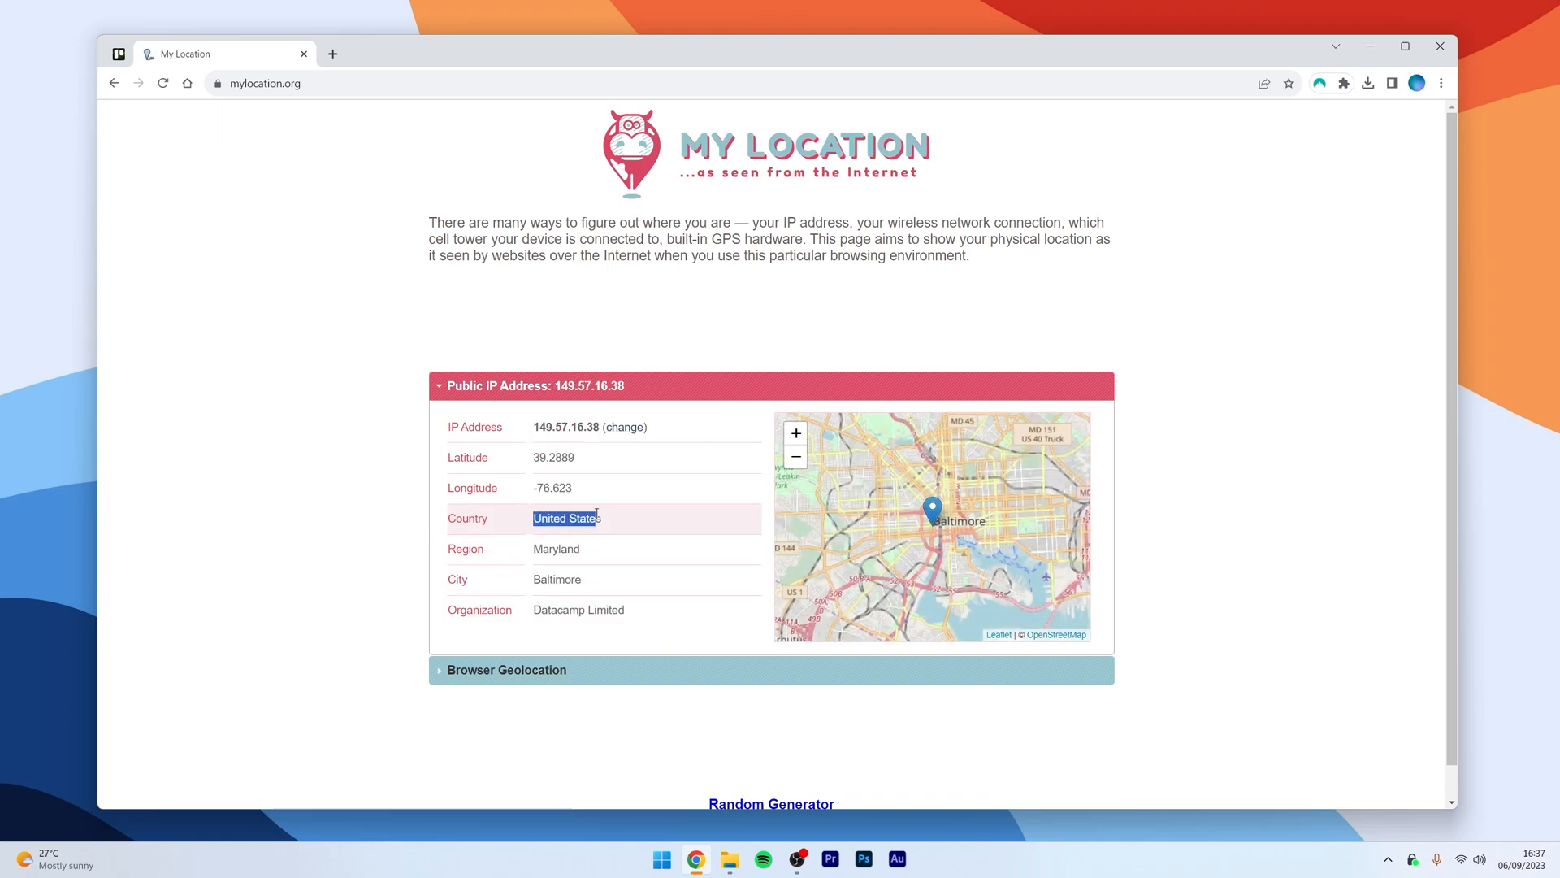
{"action": "left_click", "coordinate": [346, 470]}
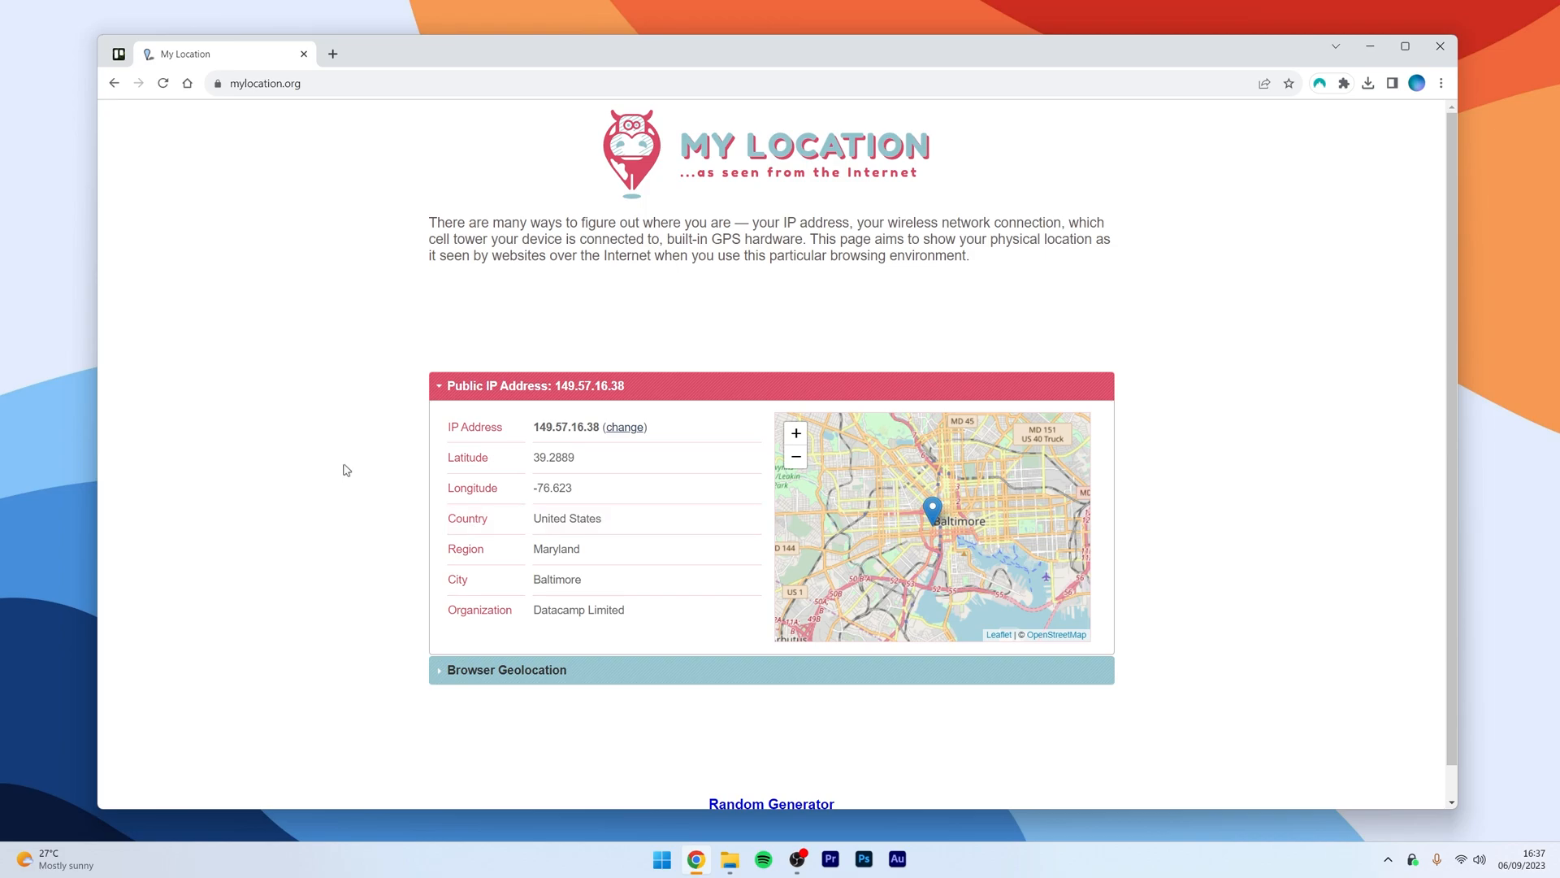
{"action": "double_click", "coordinate": [556, 578]}
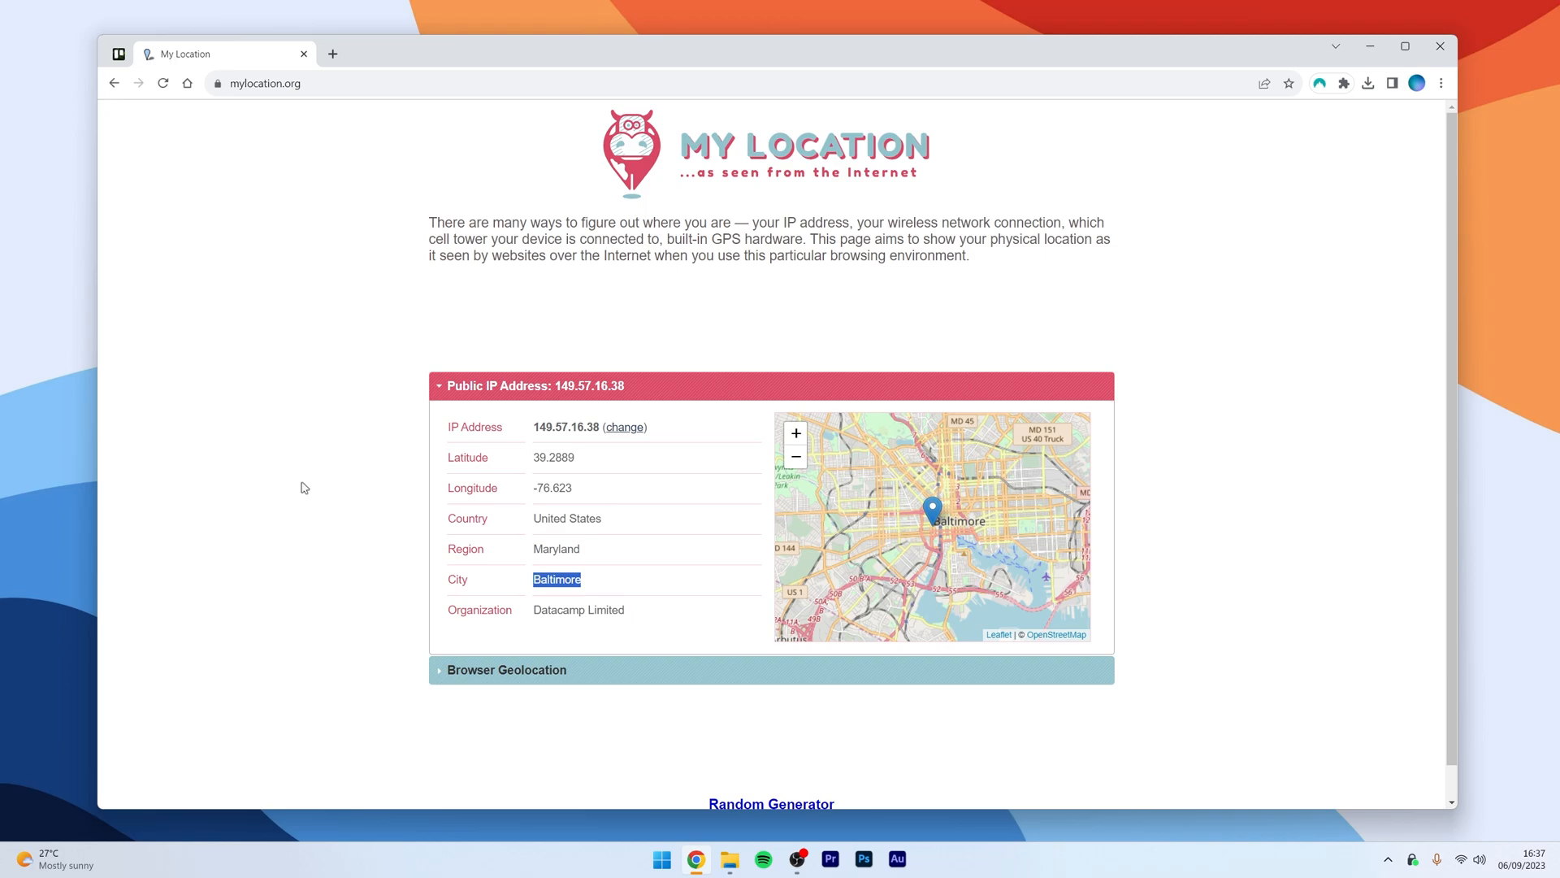
{"action": "left_click", "coordinate": [1404, 46]}
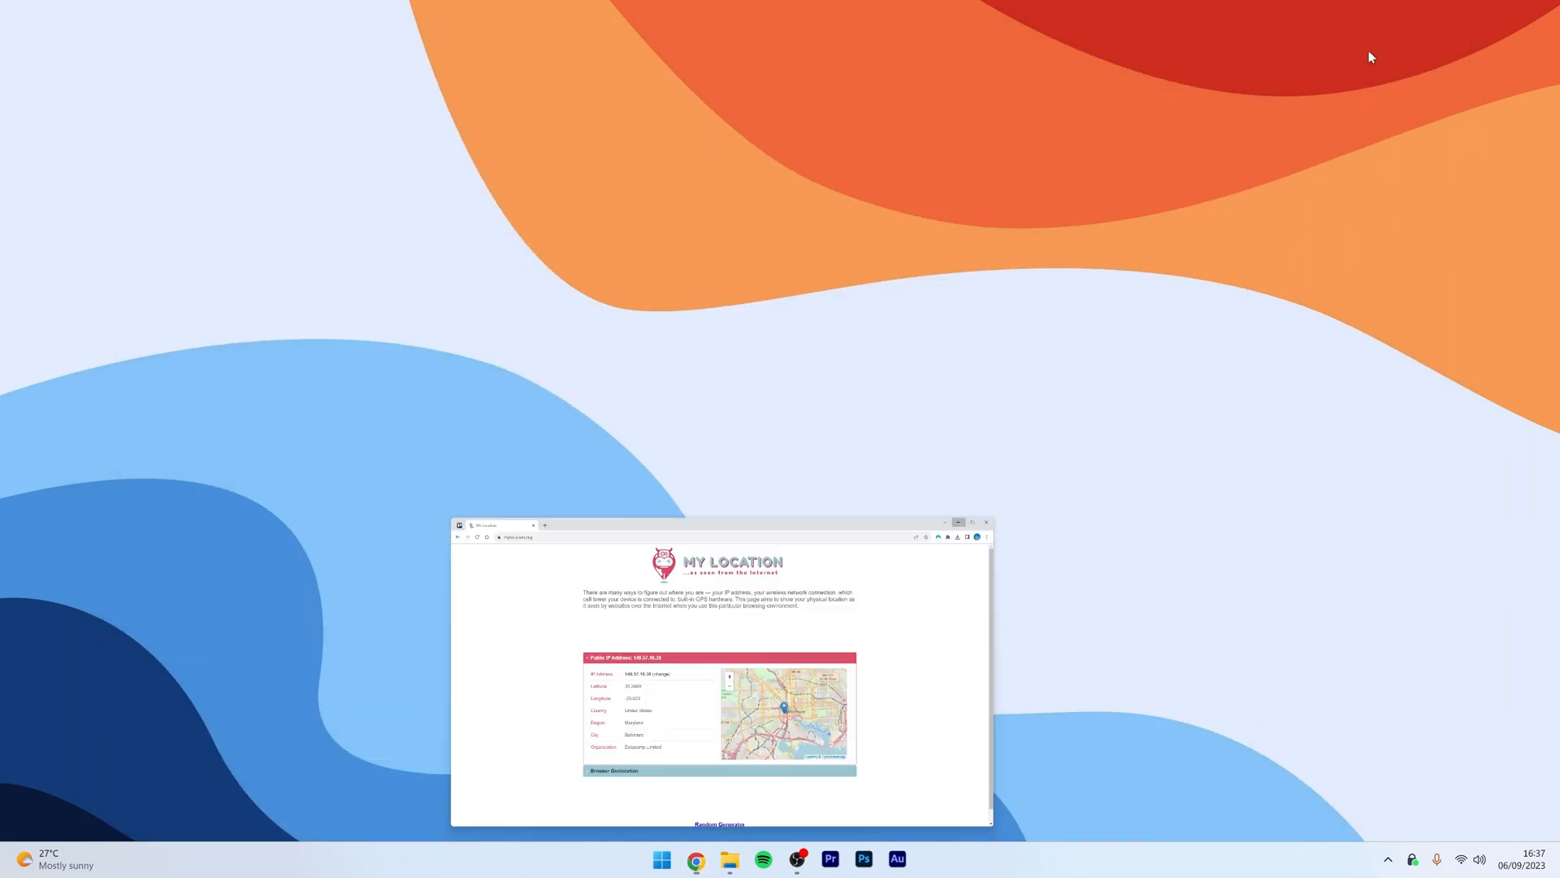
{"action": "left_click", "coordinate": [958, 522]}
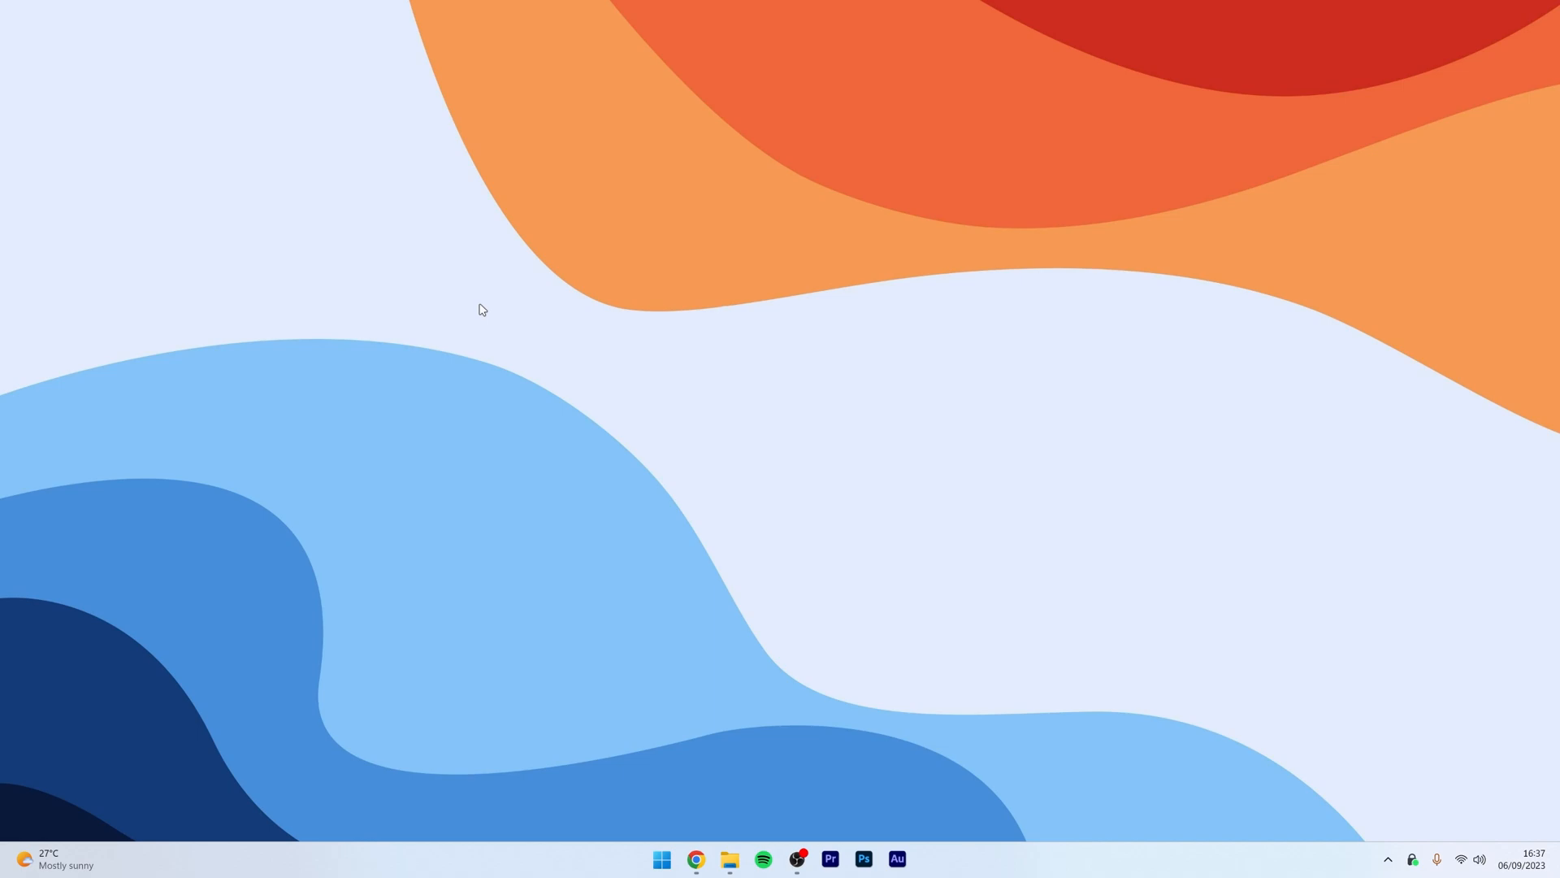
{"action": "mouse_move", "coordinate": [463, 395]}
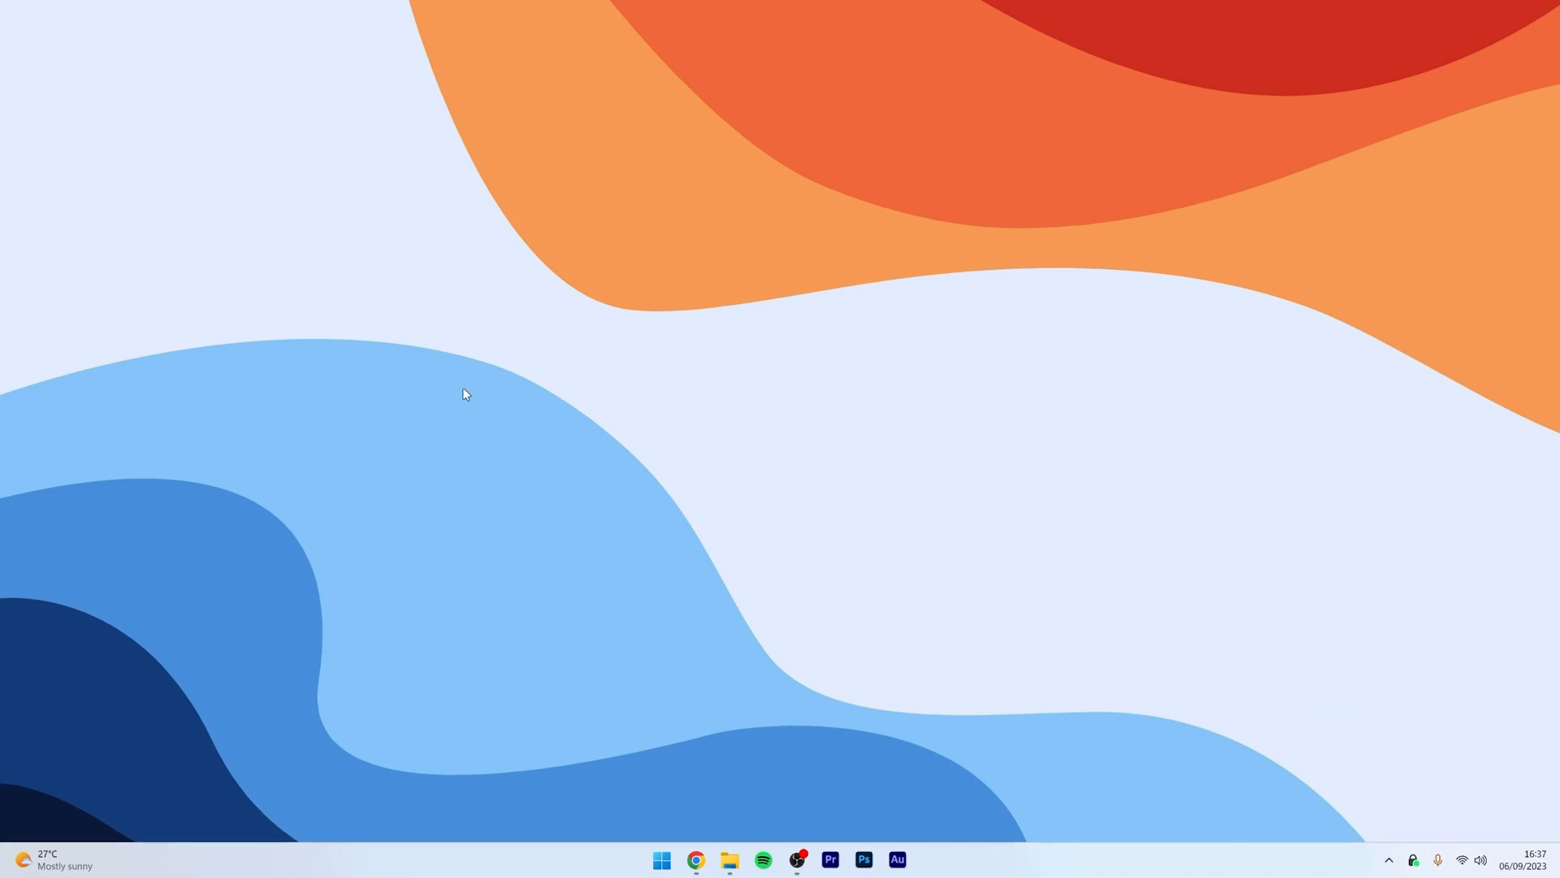